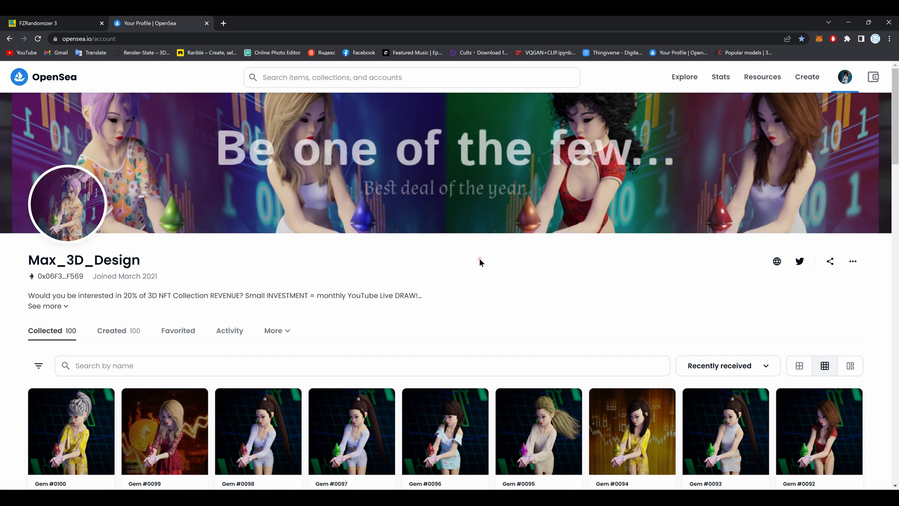
Step: Browse the FZRandomizer 3 product page and return to the OpenSea profile page
scroll("down", 3)
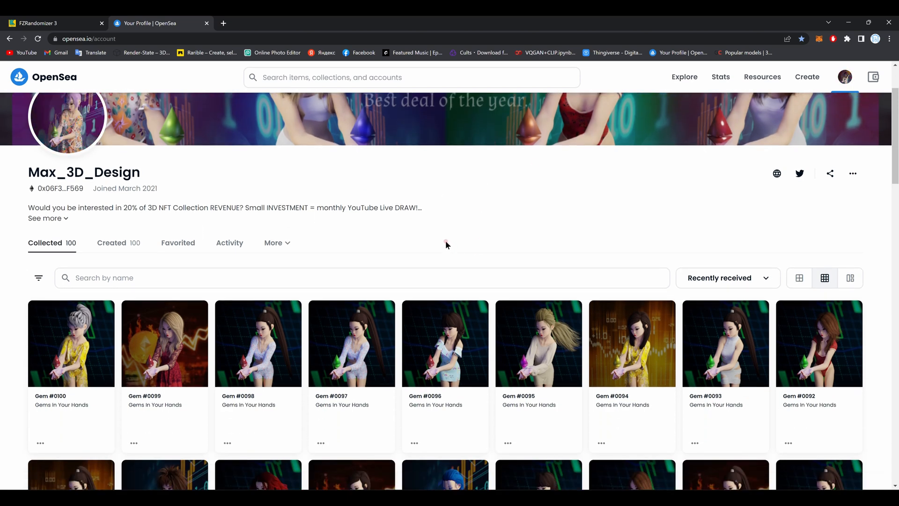
scroll("down", 3)
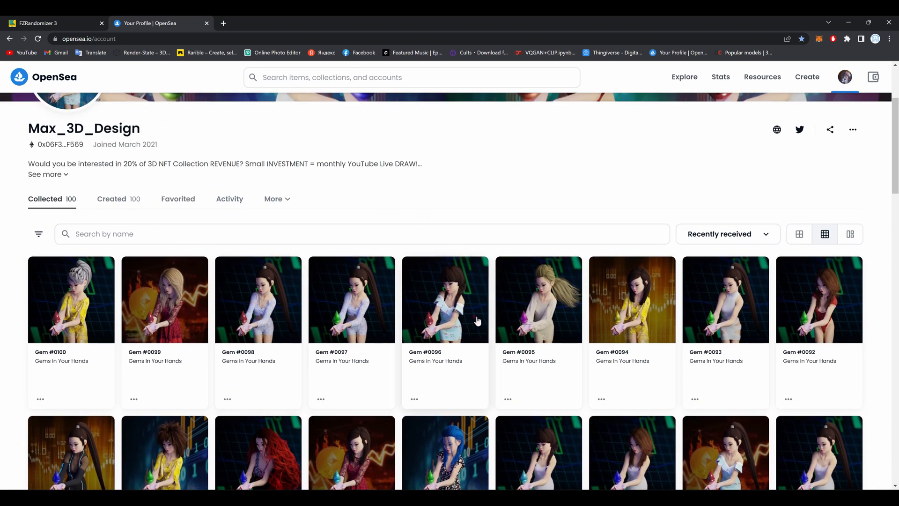
mouse_move(659, 344)
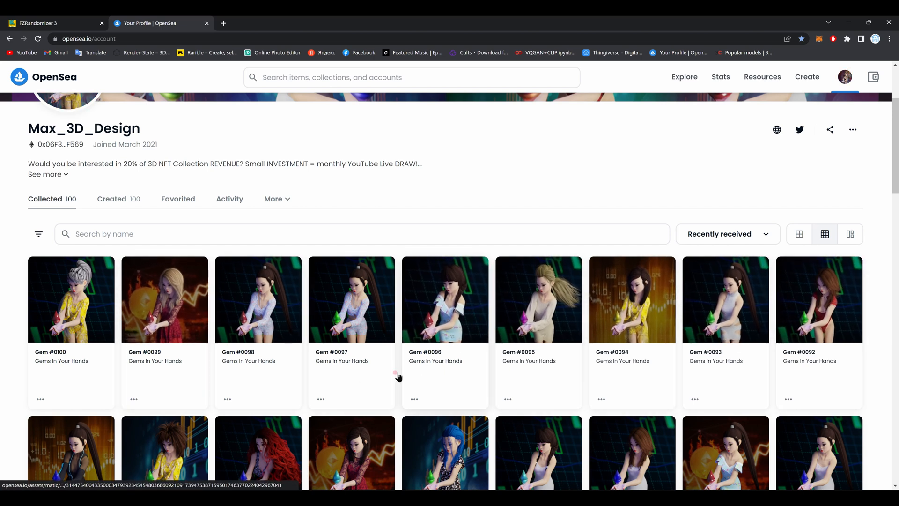
scroll("down", 3)
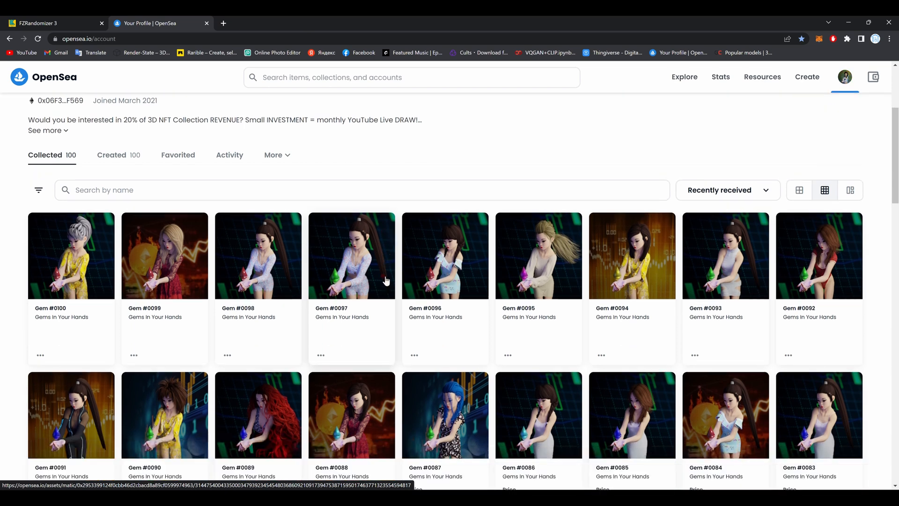
scroll("down", 3)
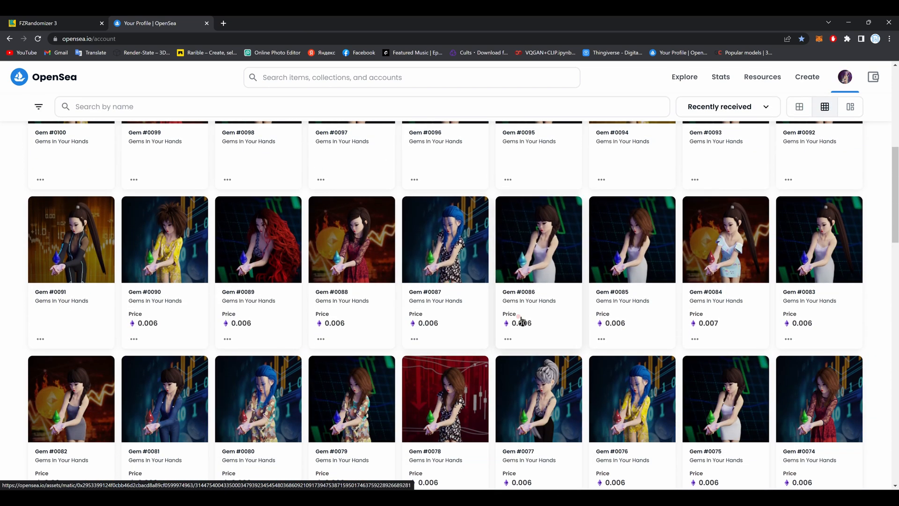
scroll("up", 3)
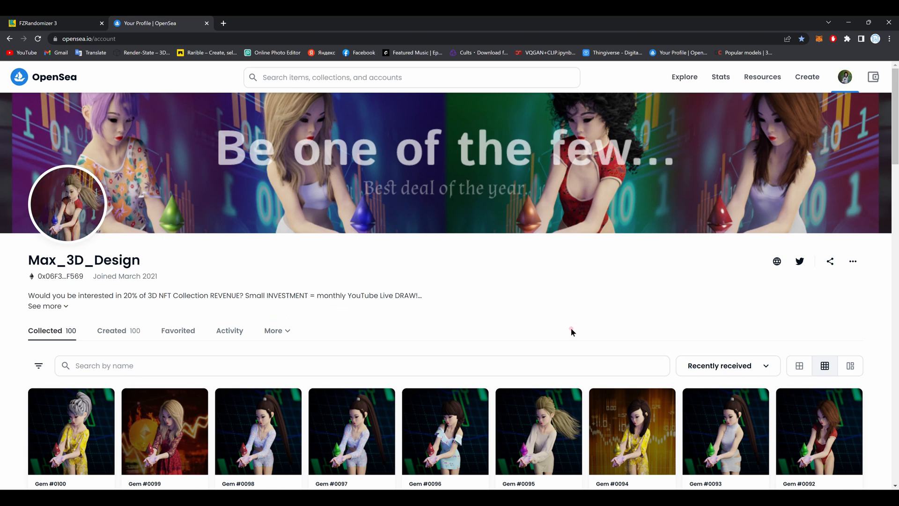
scroll("down", 3)
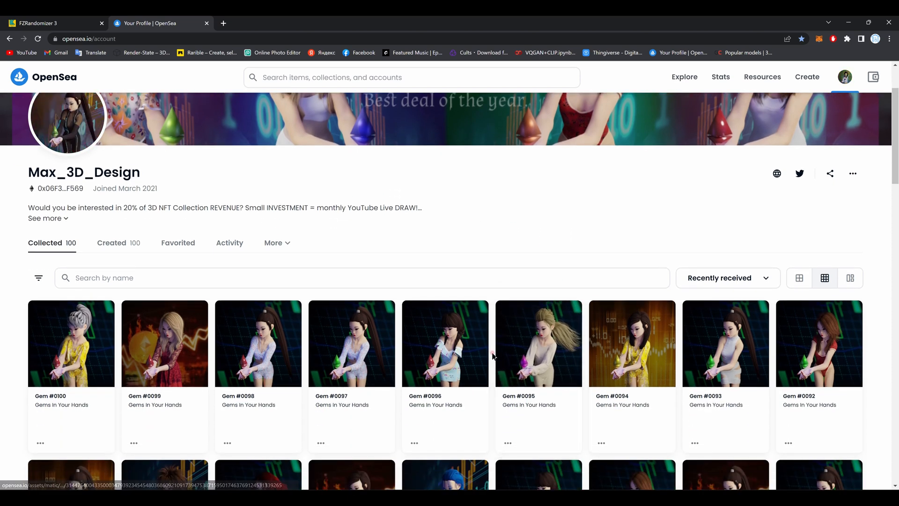
mouse_move(489, 320)
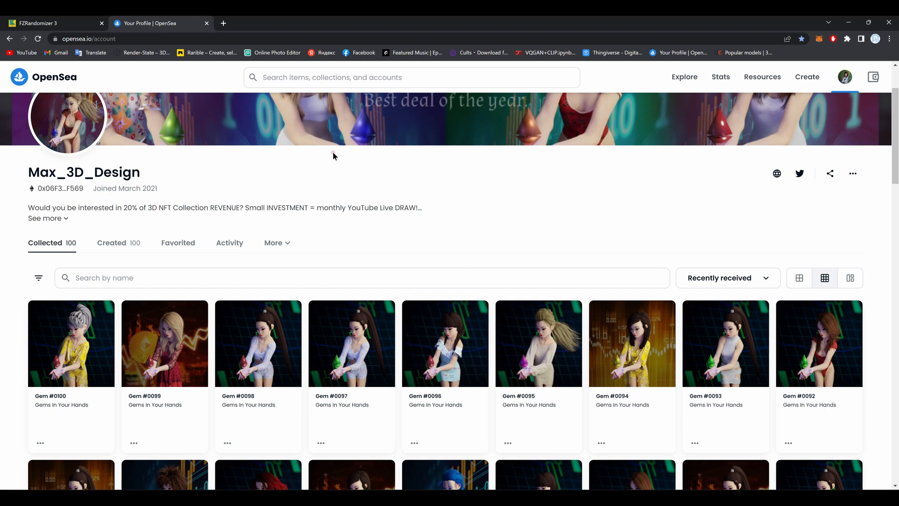
key("Super+Tab")
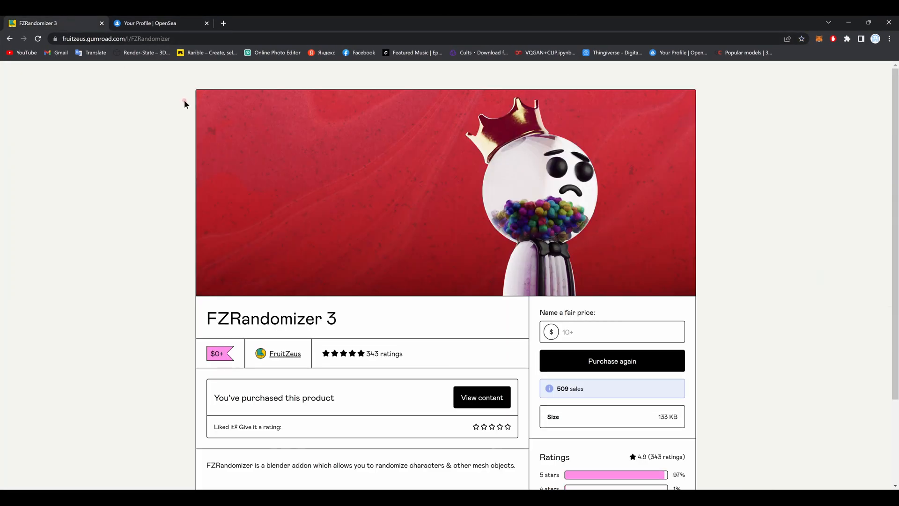
mouse_move(393, 315)
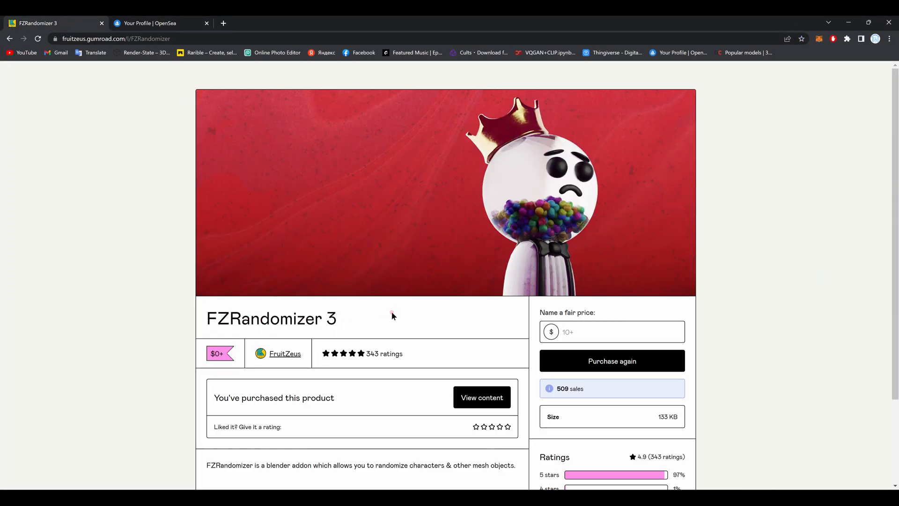
mouse_move(356, 224)
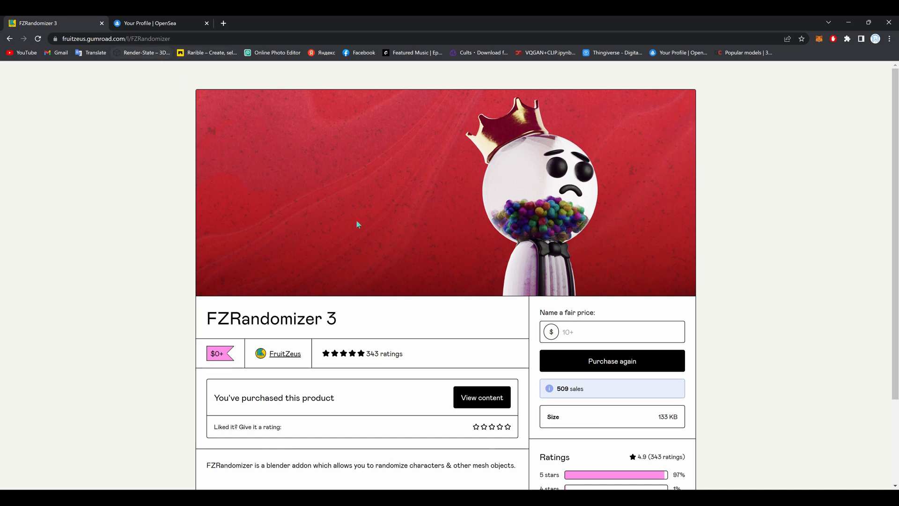
mouse_move(207, 156)
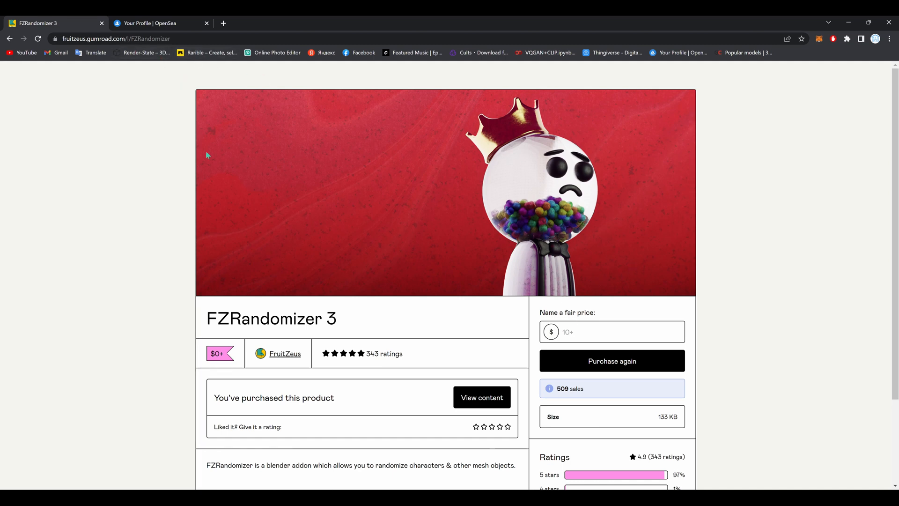
left_click(160, 22)
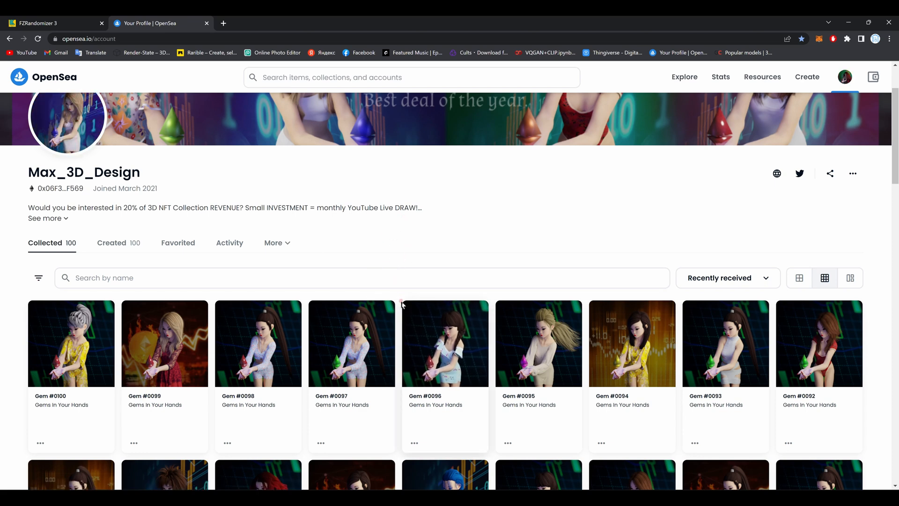
mouse_move(510, 232)
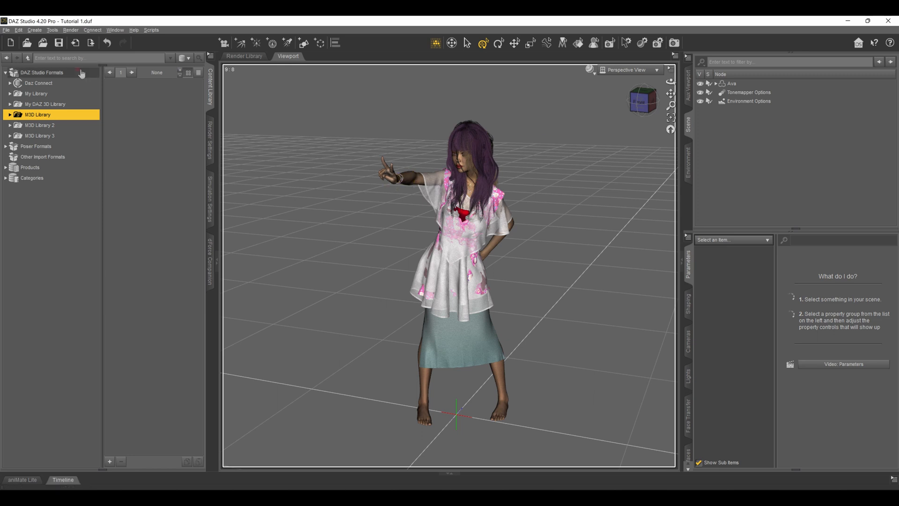
Step: Expand Ava in the Scene pane and inspect the Red Dress, Ponytail Hair and Pink Hair nodes
left_click(467, 149)
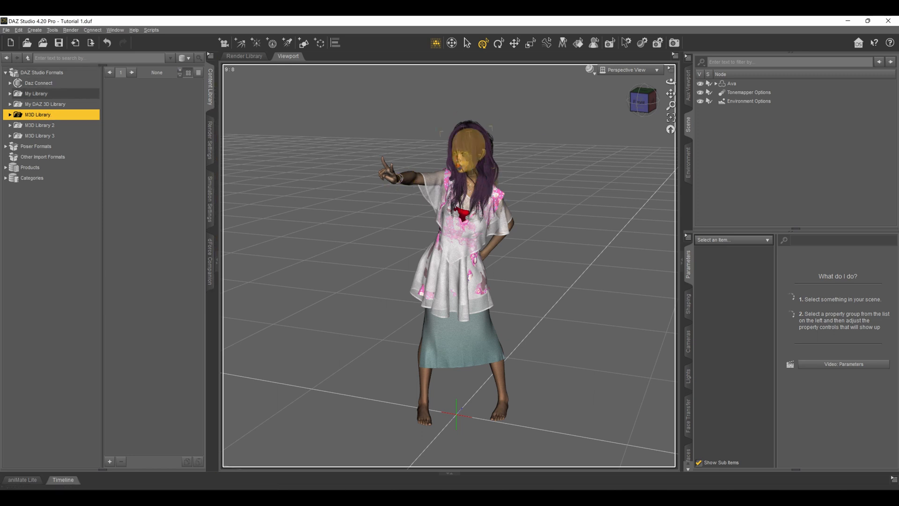
left_click(714, 83)
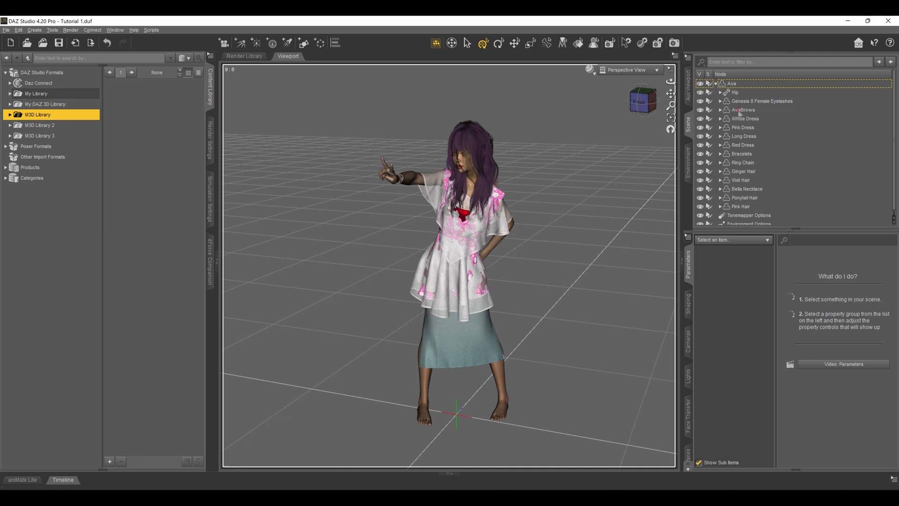
left_click(743, 145)
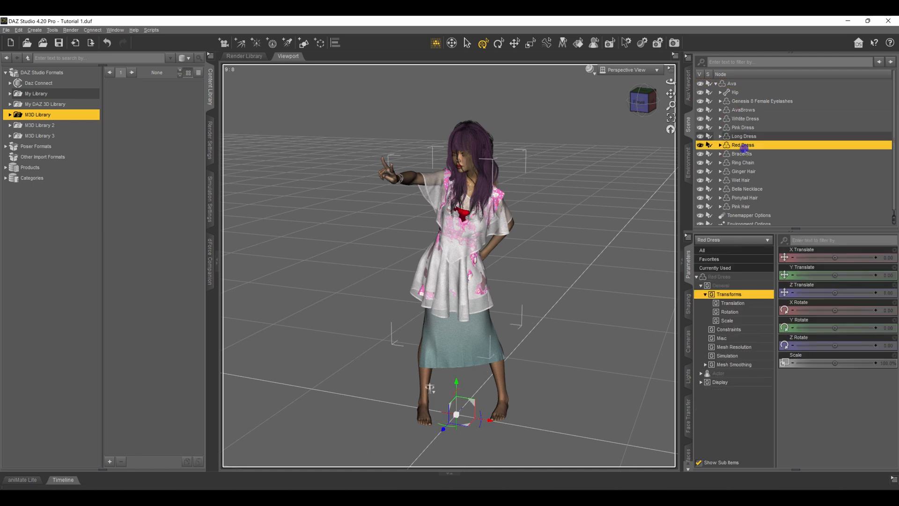
left_click(745, 197)
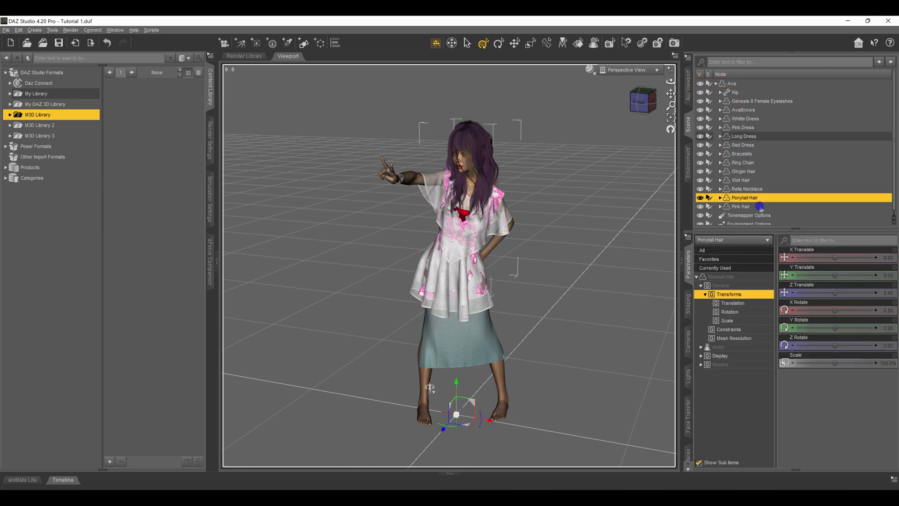
left_click(739, 206)
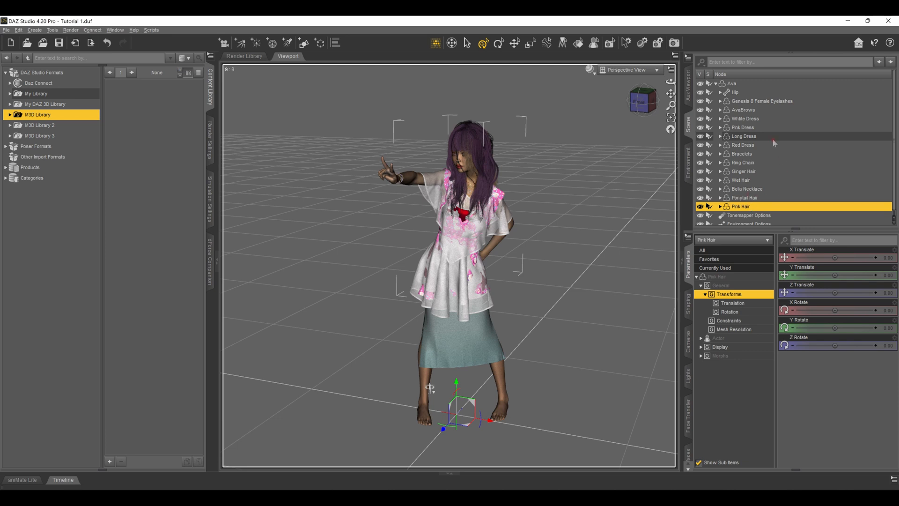
mouse_move(744, 173)
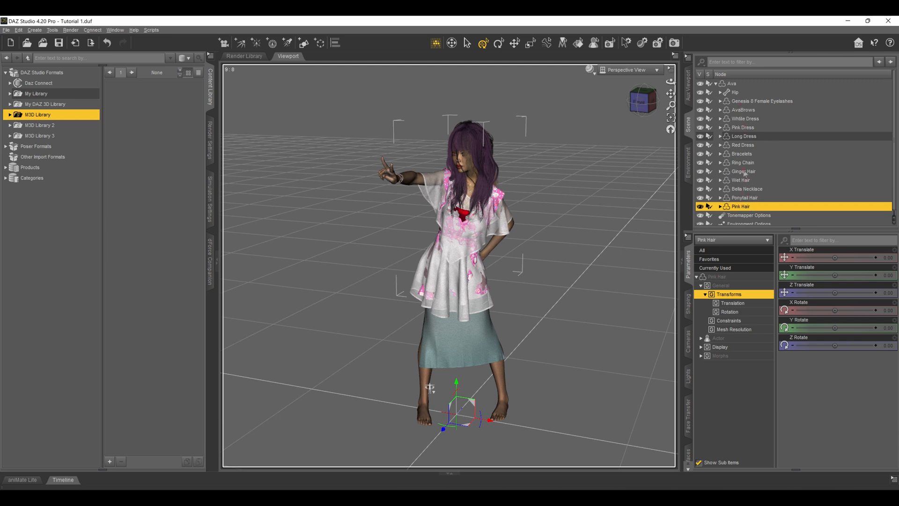
left_click(742, 144)
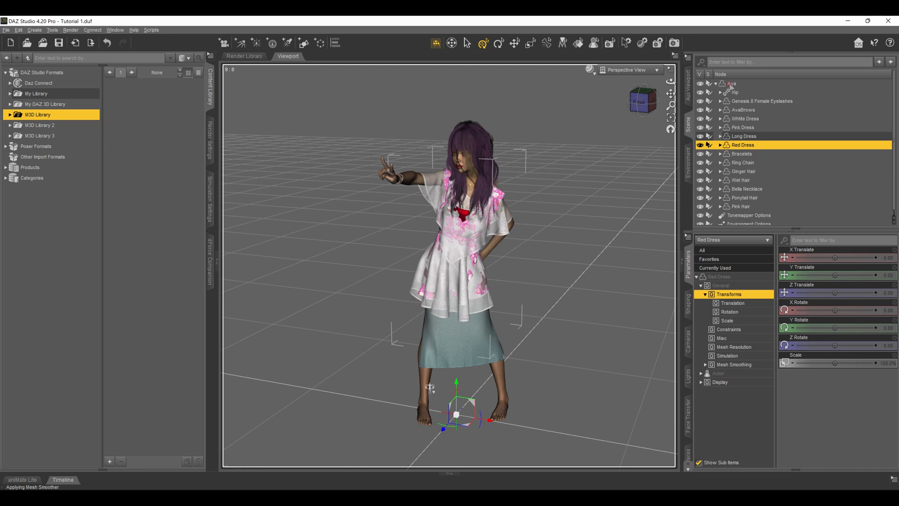
Step: Export Ava with all her items as a Wavefront OBJ in the Obj File folder, ignoring invisible nodes
left_click(730, 84)
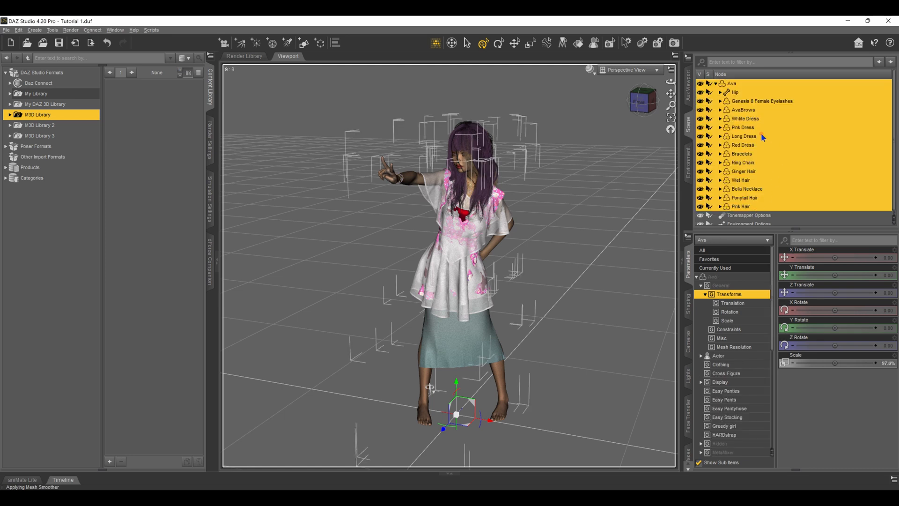
scroll("down", 3)
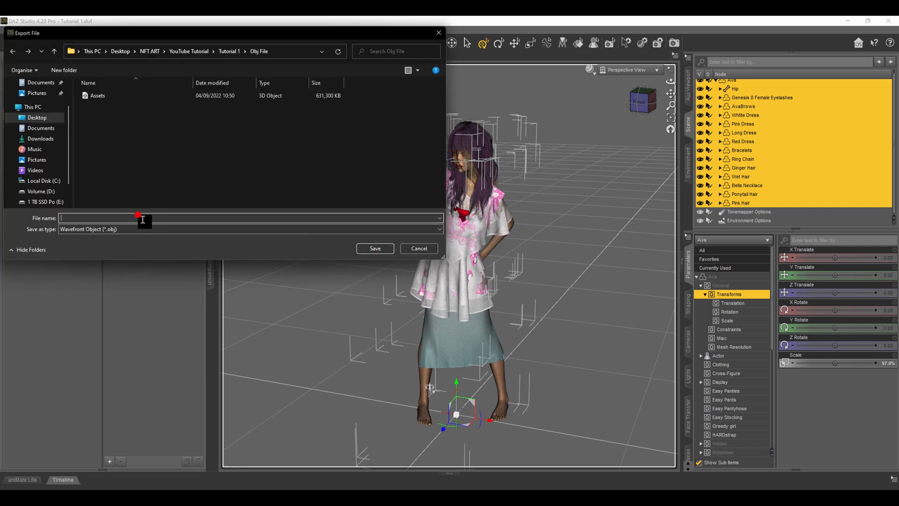
type("vervrv")
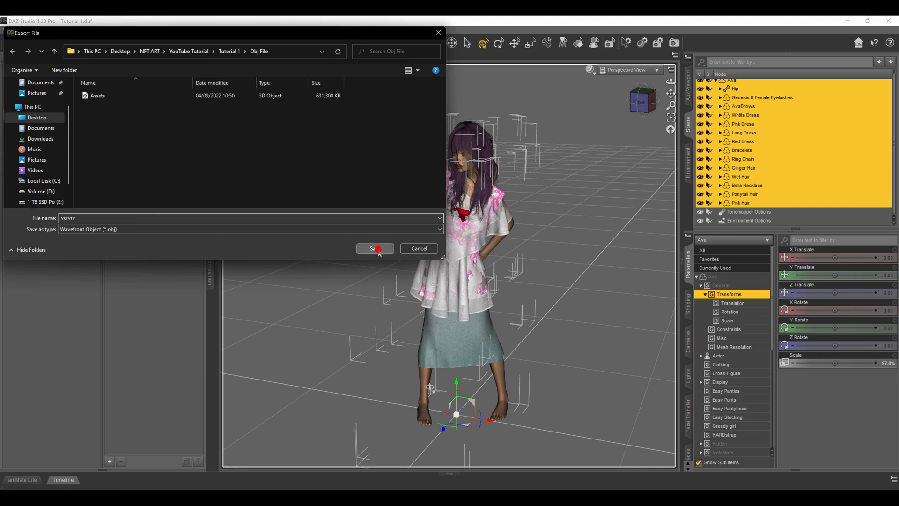
left_click(374, 248)
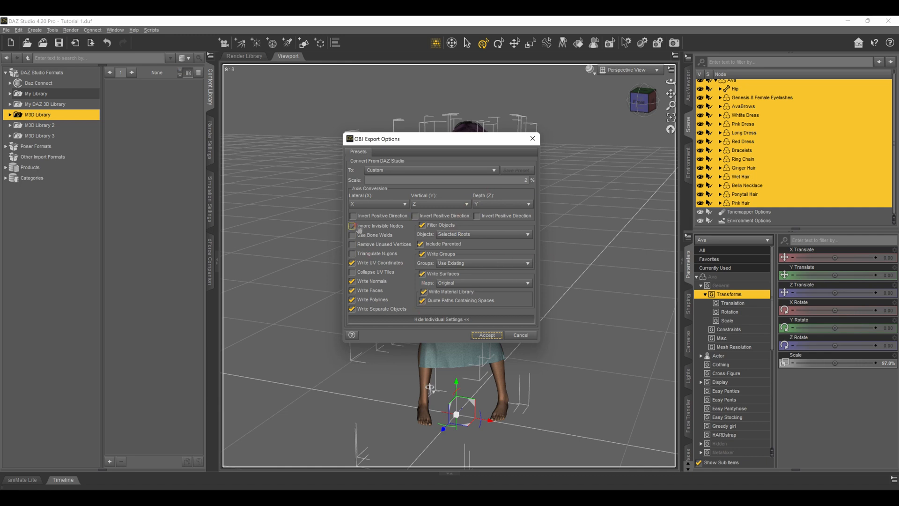
left_click(352, 225)
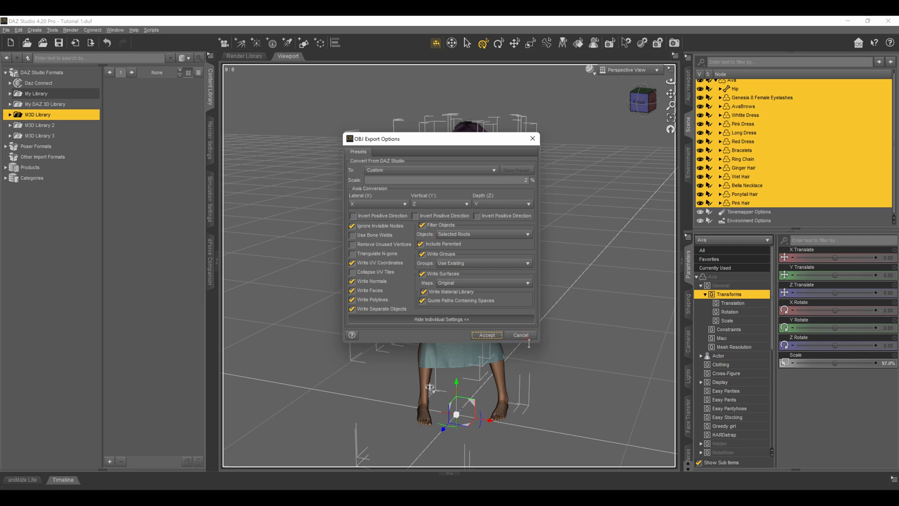
left_click(486, 335)
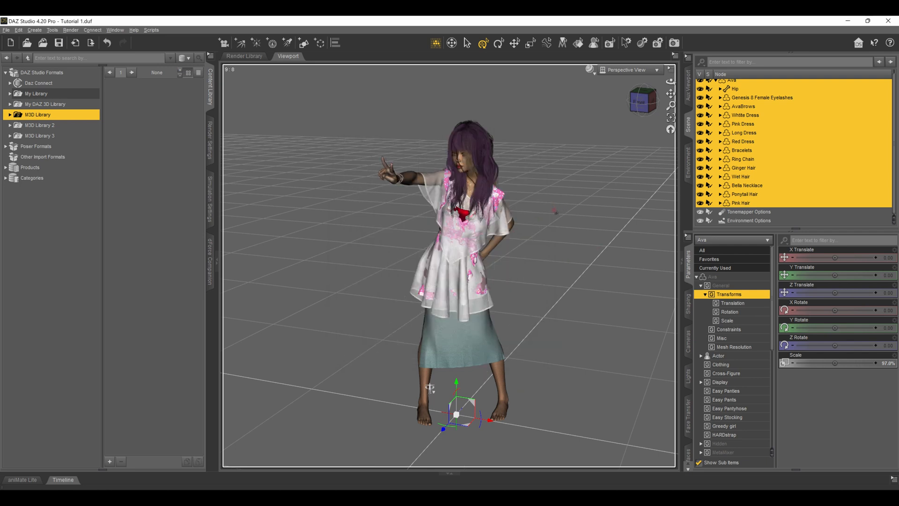
Step: Switch from DAZ Studio past the OpenSea browser page over to Blender's default scene
left_click(529, 44)
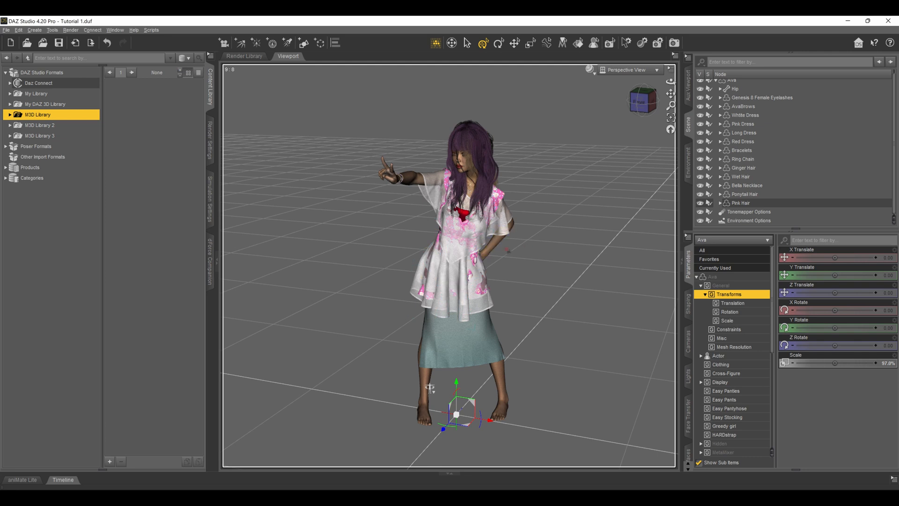
mouse_move(487, 232)
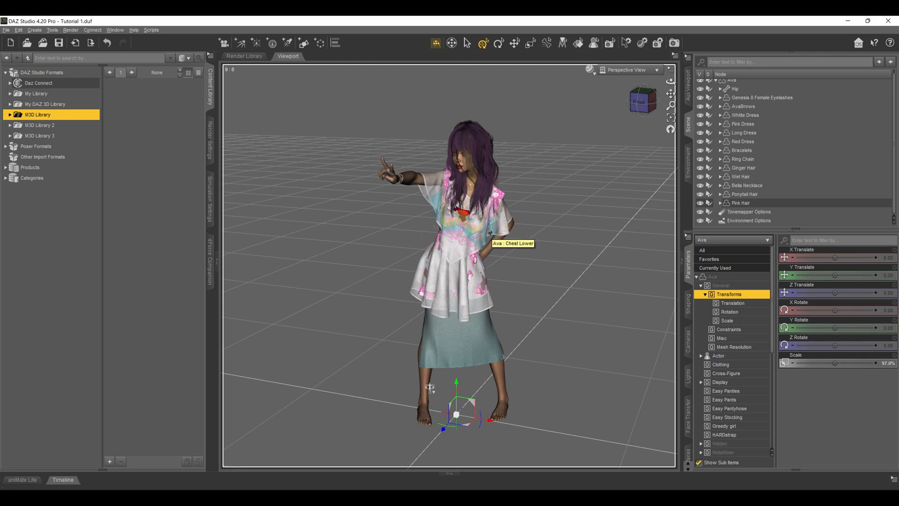
key("Super+Tab")
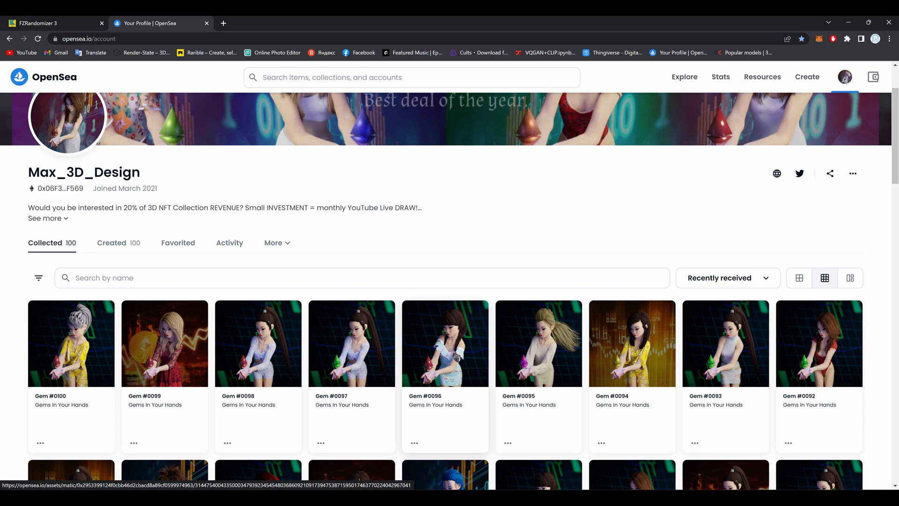
key("Win+Tab")
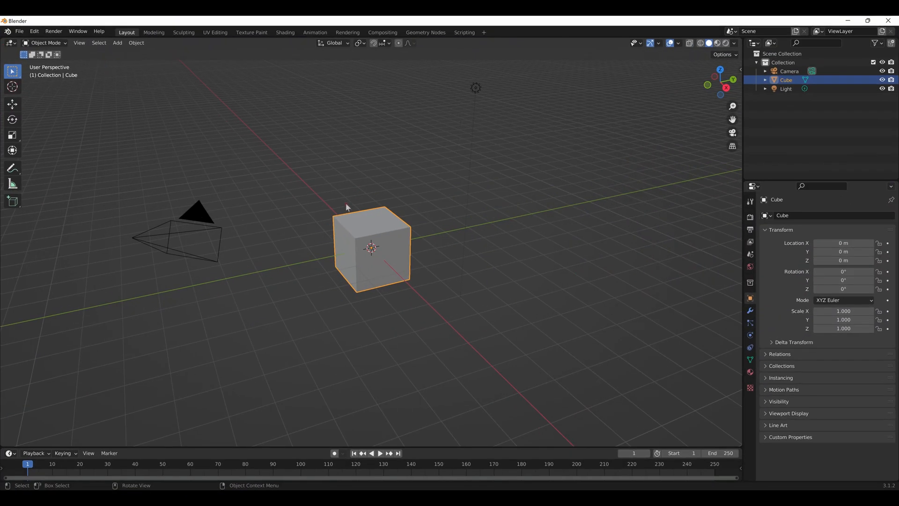
mouse_move(81, 65)
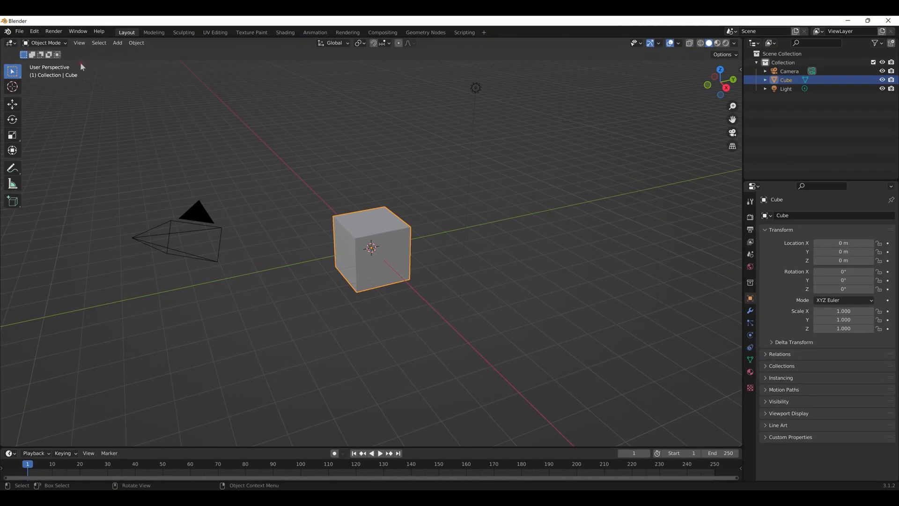
Step: Import the Assets.obj character model as a Wavefront OBJ into the scene
left_click(20, 31)
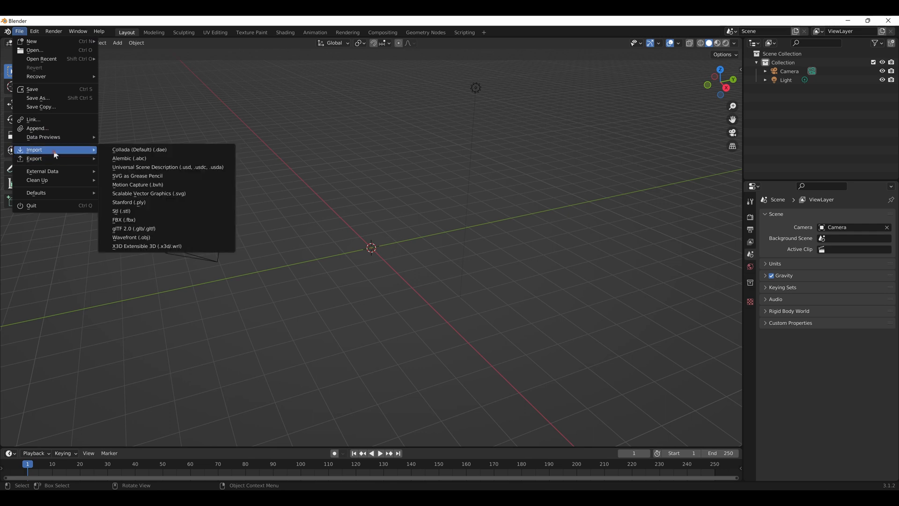
left_click(131, 237)
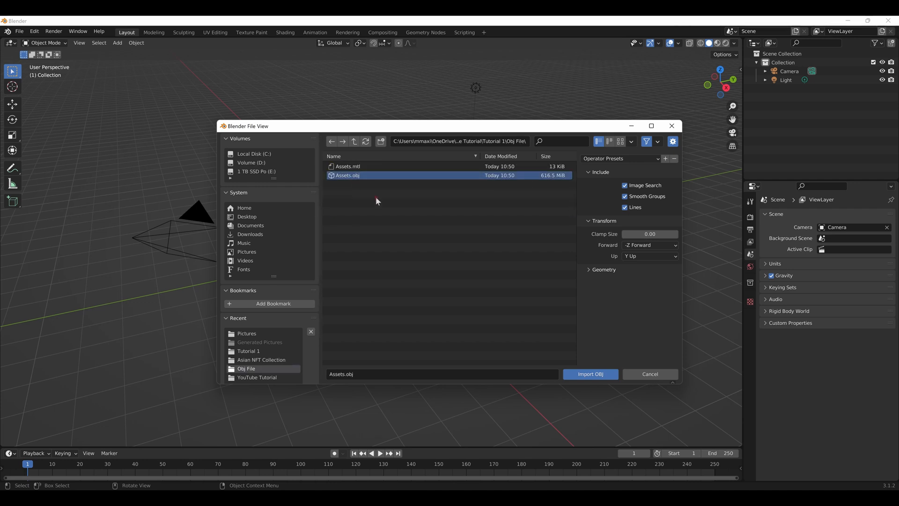
left_click(589, 373)
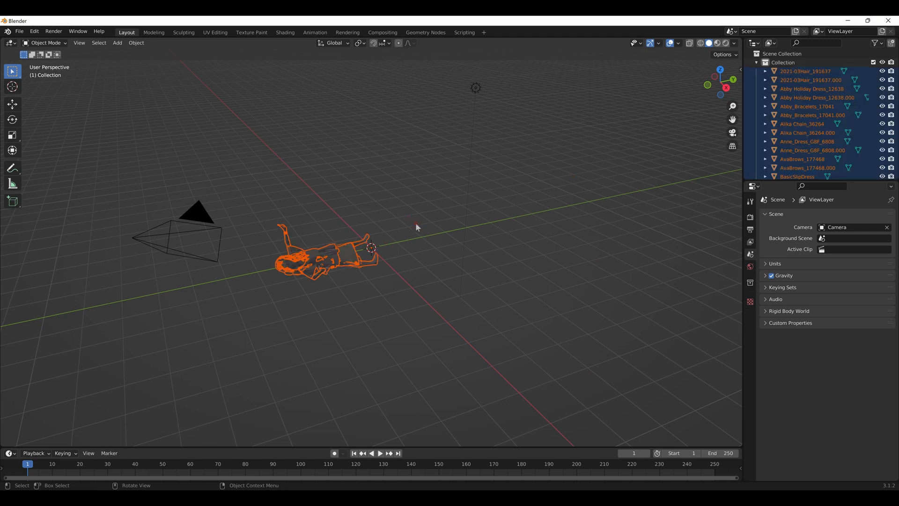
mouse_move(393, 206)
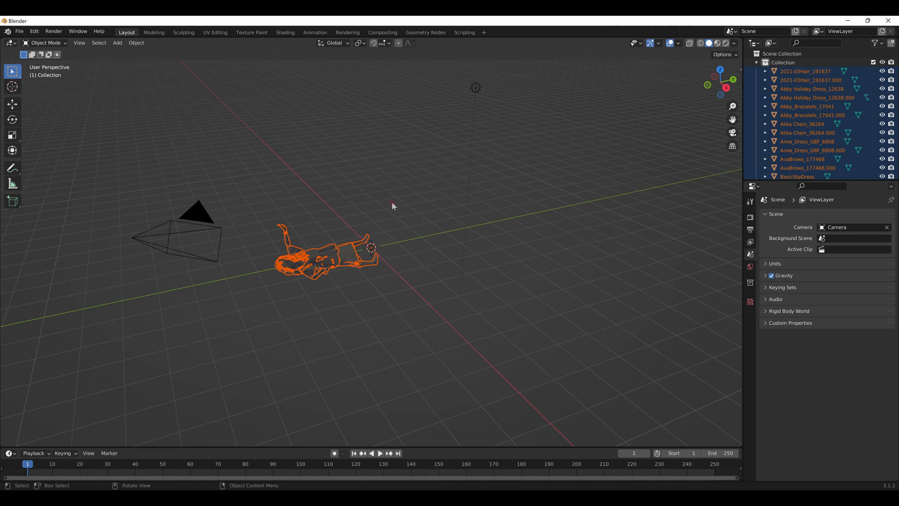
mouse_move(349, 255)
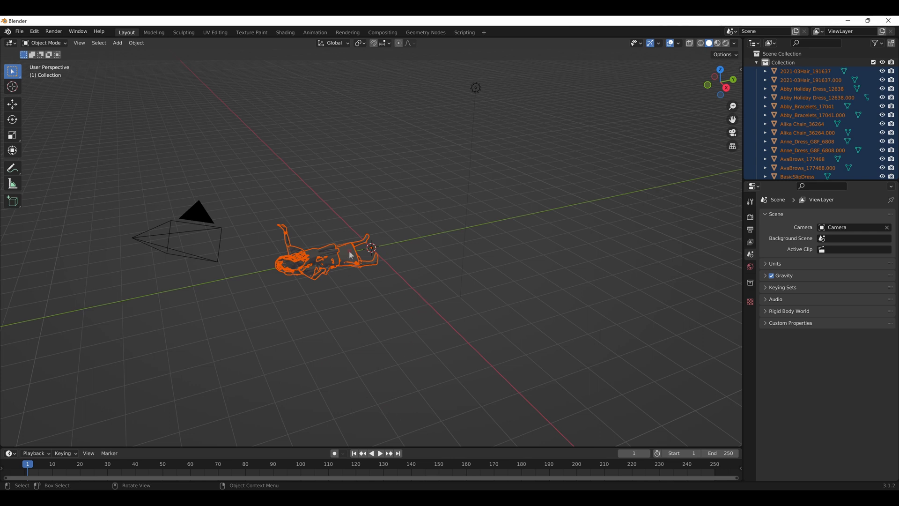
mouse_move(430, 303)
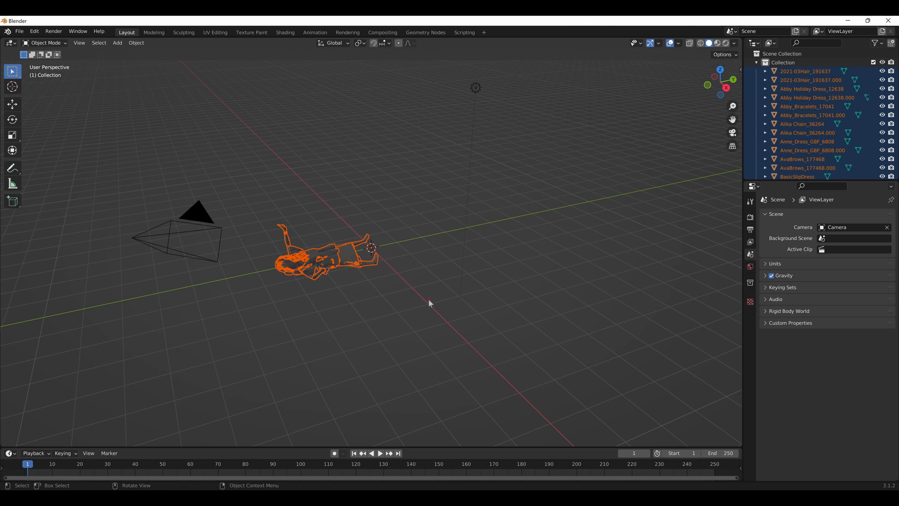
mouse_move(434, 304)
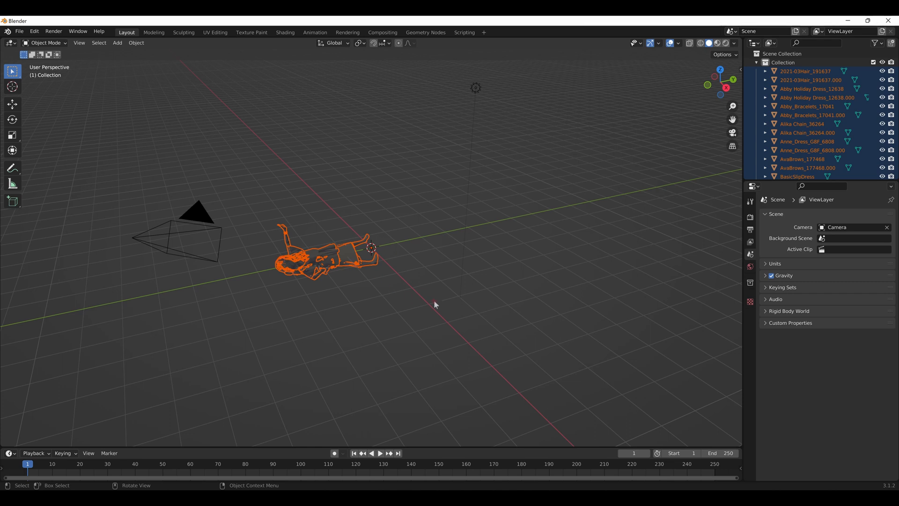
mouse_move(582, 122)
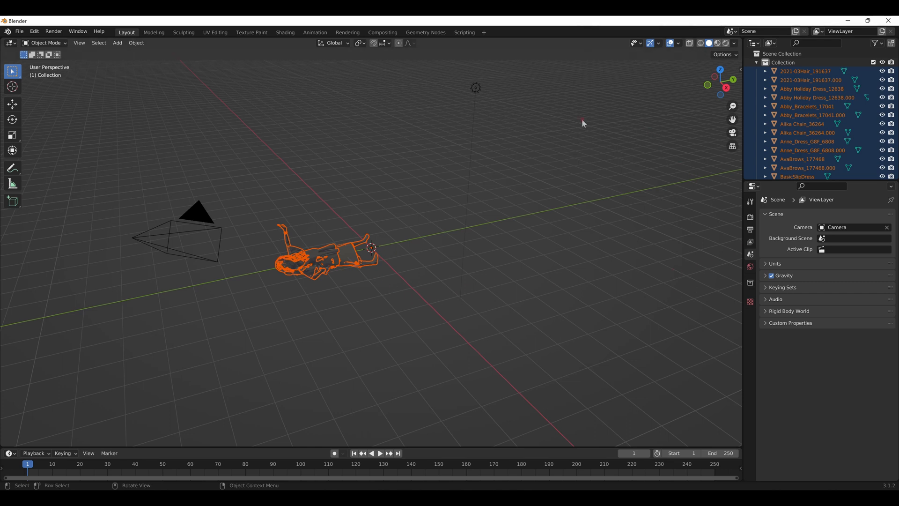
mouse_move(543, 195)
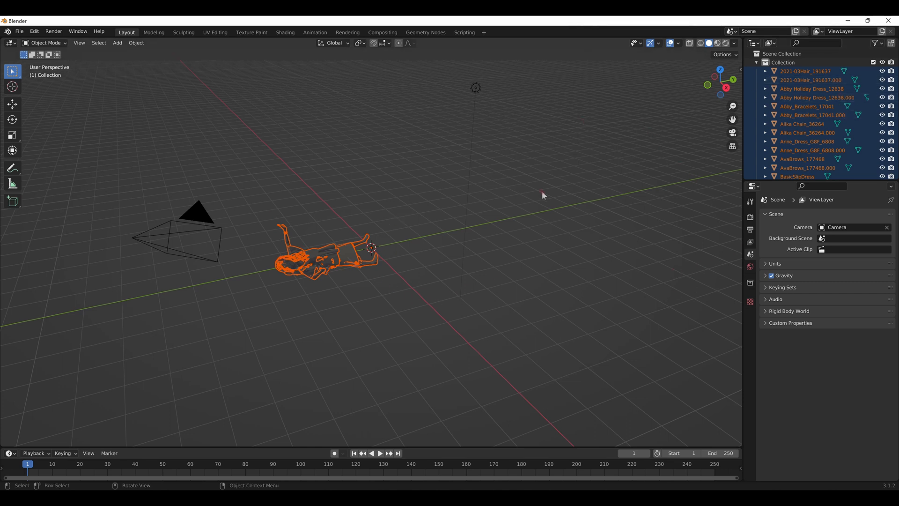
Step: Select only the 2021-03Hair_191637 object in the Outliner to show its Object properties
left_click(811, 89)
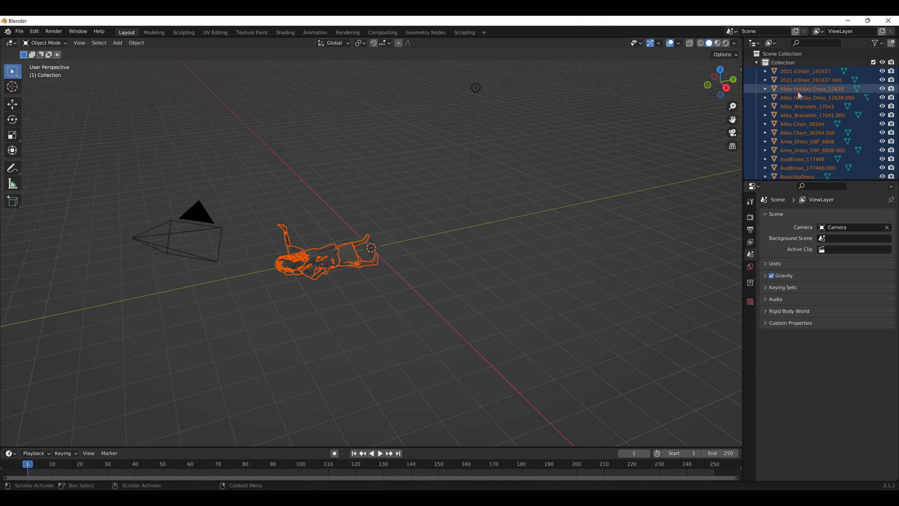
left_click(817, 98)
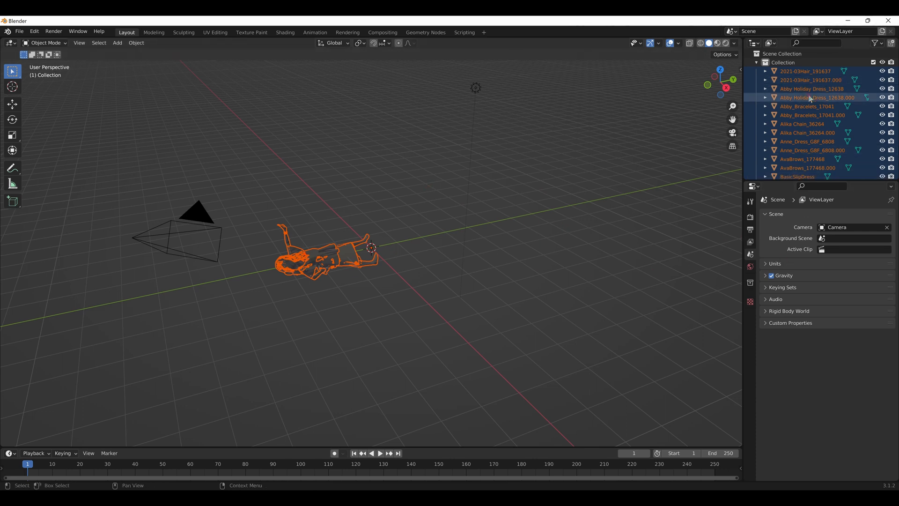
left_click(805, 72)
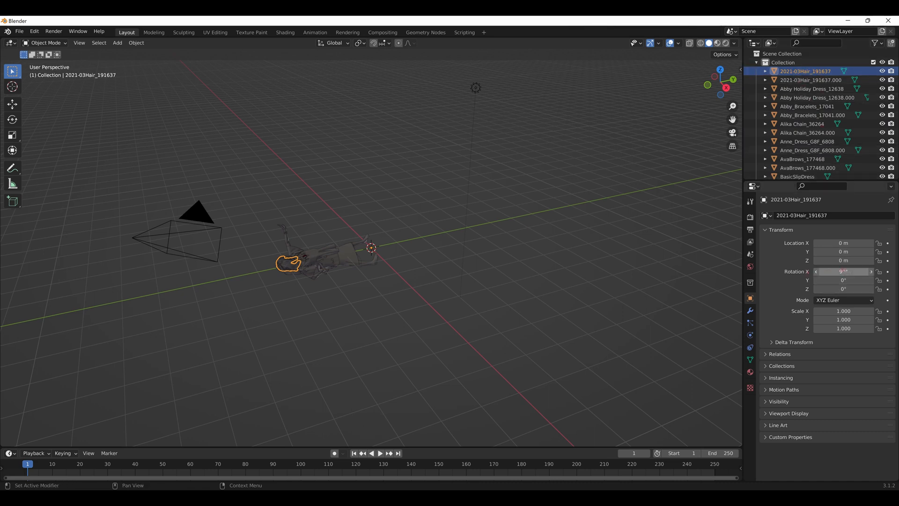
Step: Rotate the hair upright on X, check its mesh data panel and preview it in Rendered shading
double_click(843, 272)
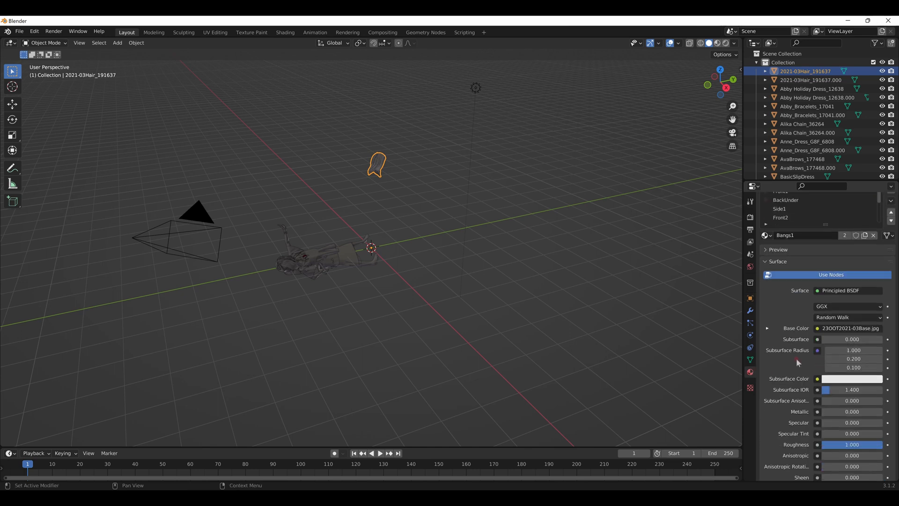
left_click(749, 360)
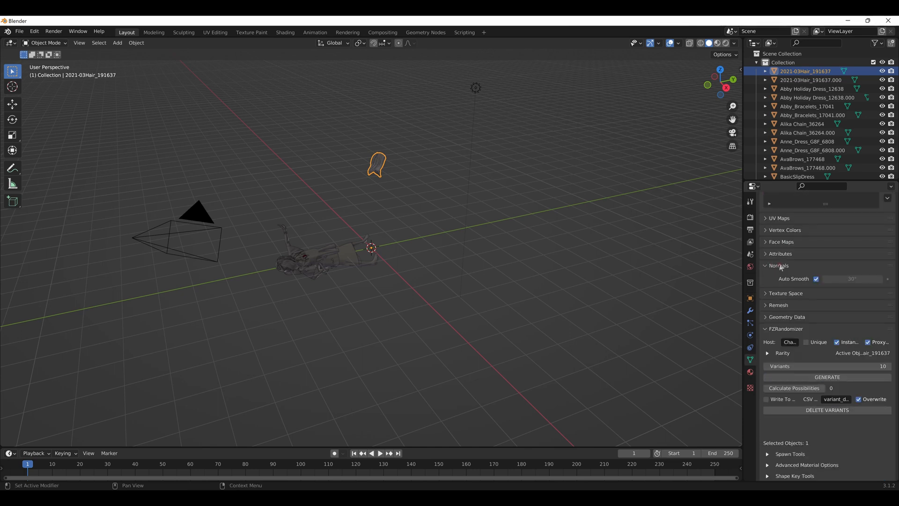
mouse_move(817, 279)
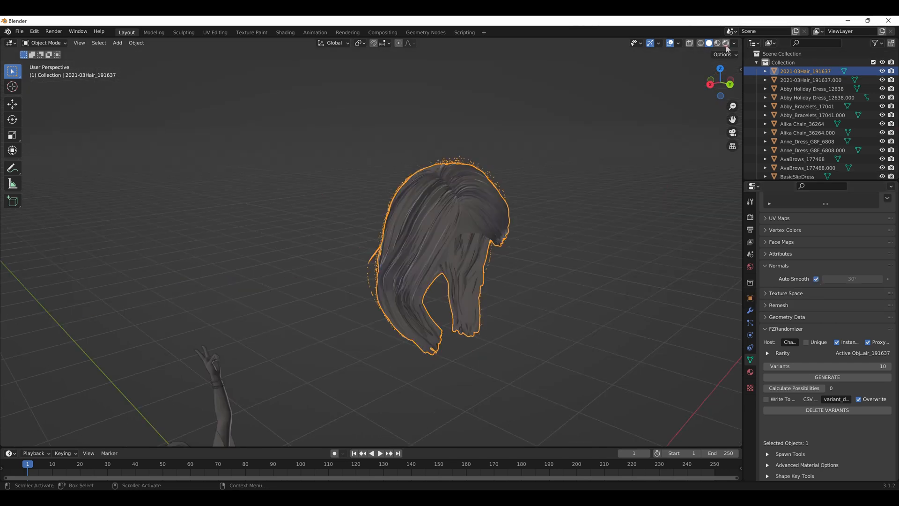
left_click(725, 43)
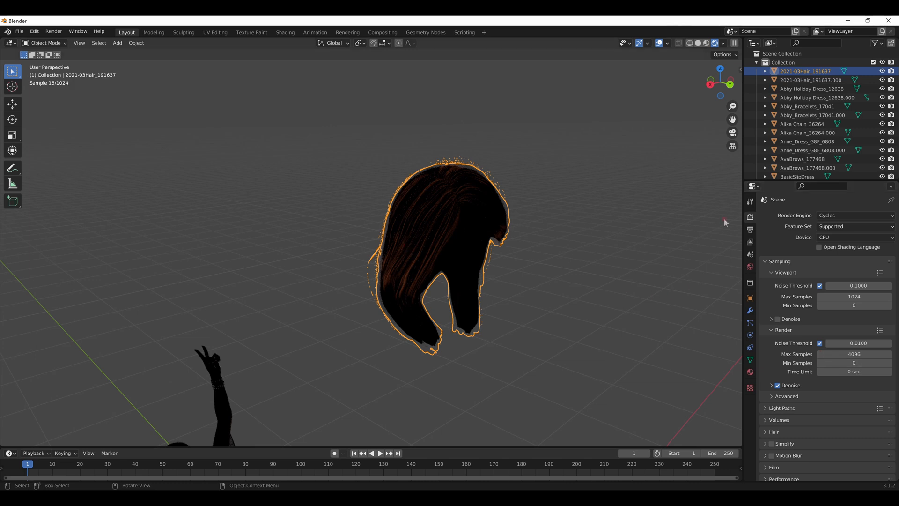
left_click(750, 359)
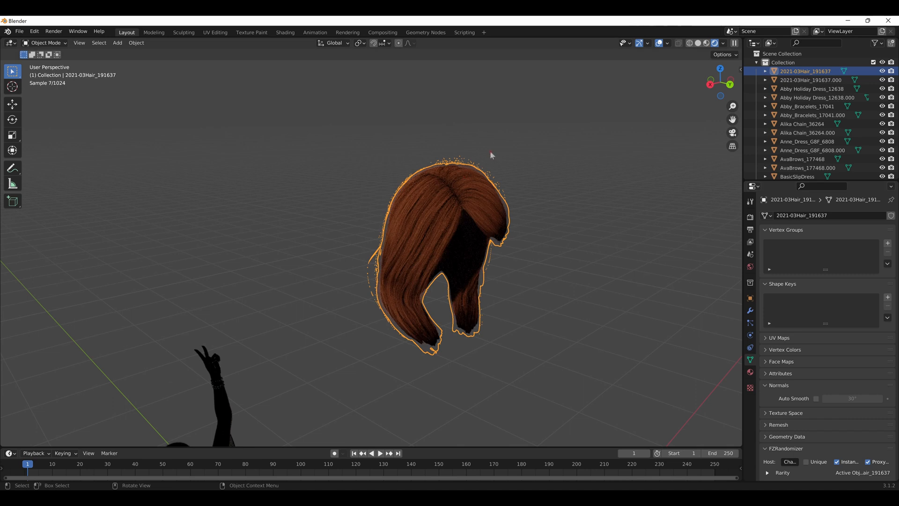
mouse_move(677, 113)
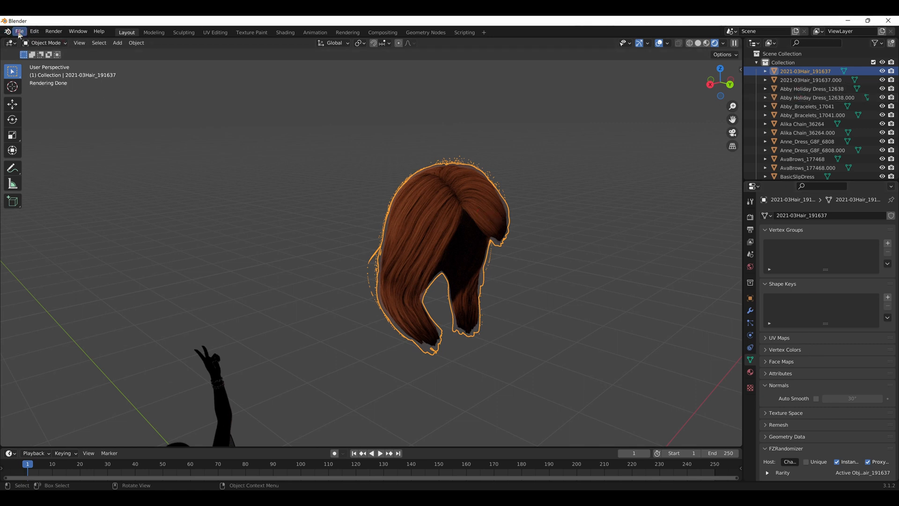
Step: Load Tutorial 1.blend without saving the test scene
left_click(19, 31)
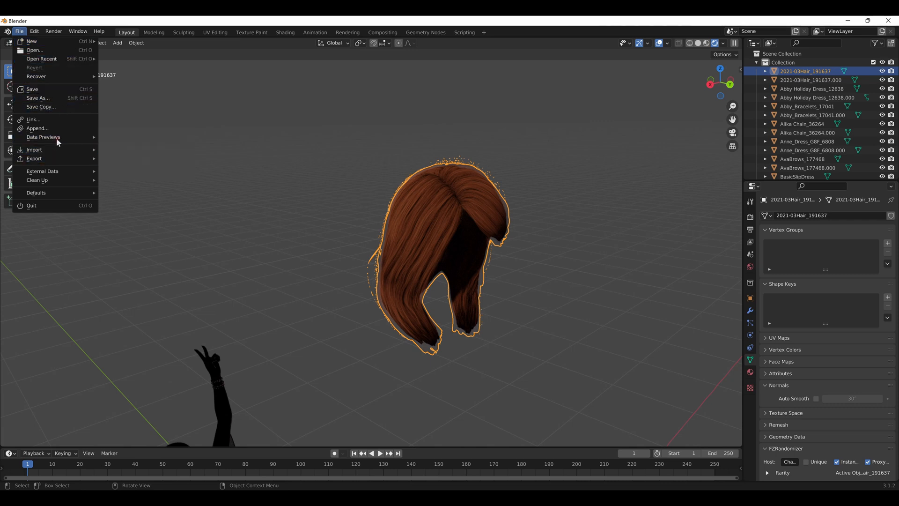
left_click(32, 205)
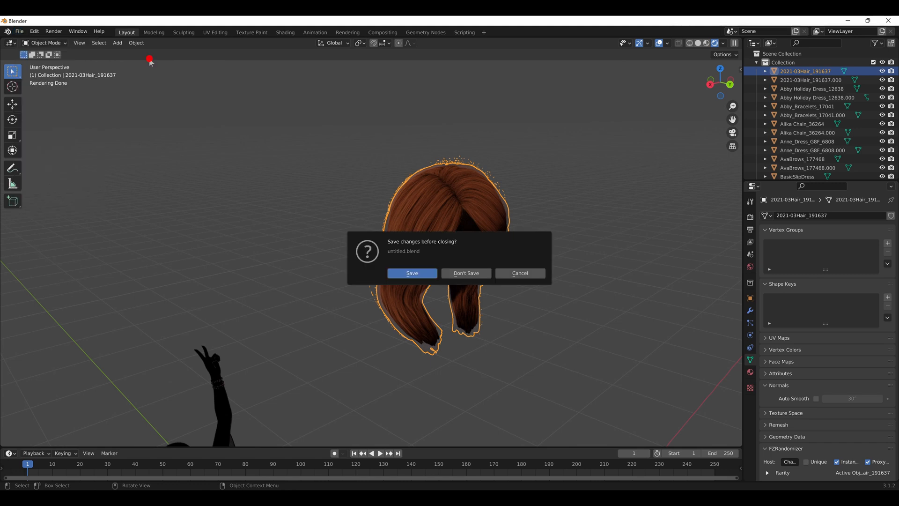
left_click(466, 272)
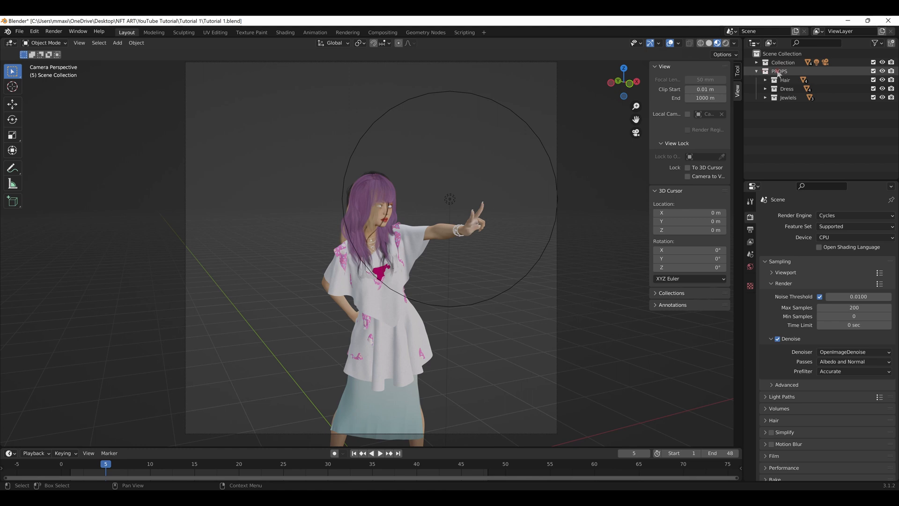
Step: Select the PROPS and Hair collections in the Outliner, then bring up the Edit menu
left_click(780, 70)
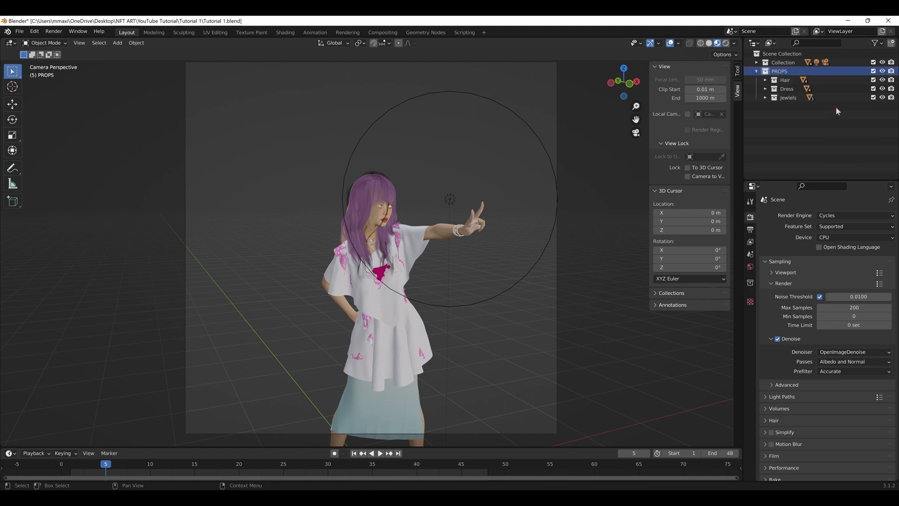
left_click(785, 80)
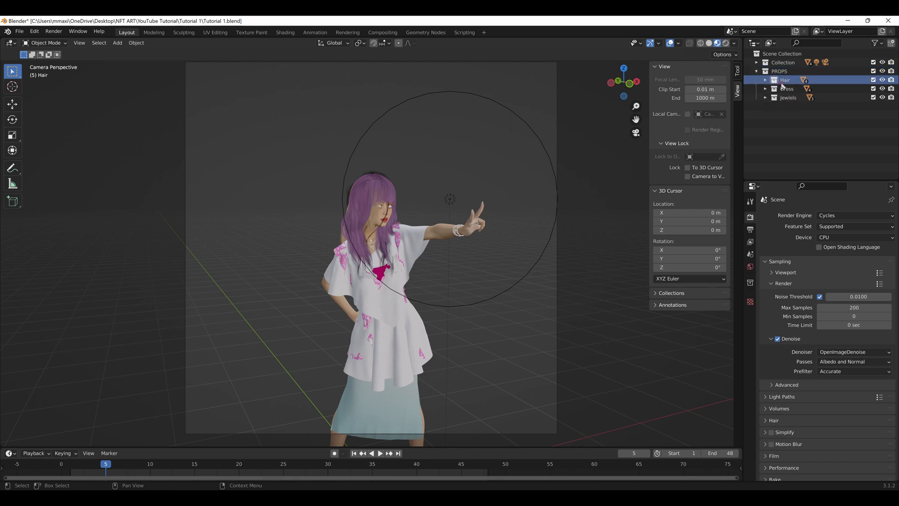
left_click(789, 98)
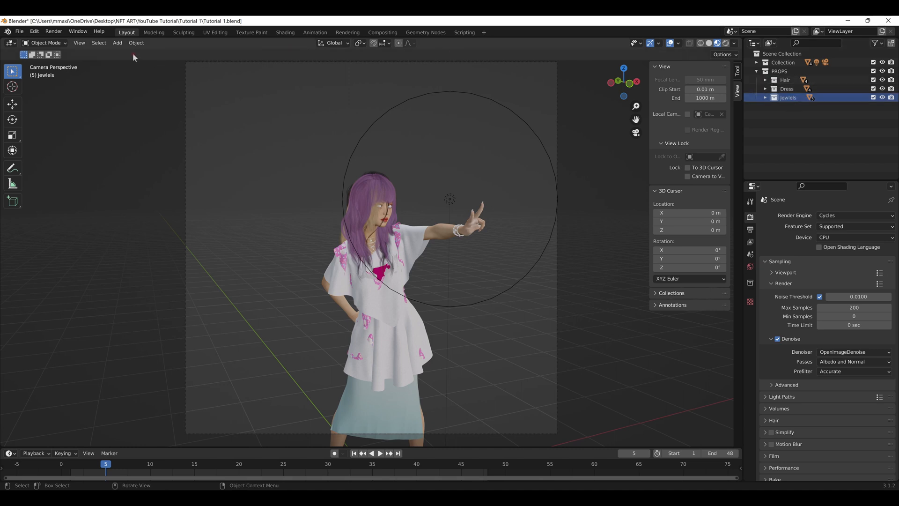
mouse_move(184, 143)
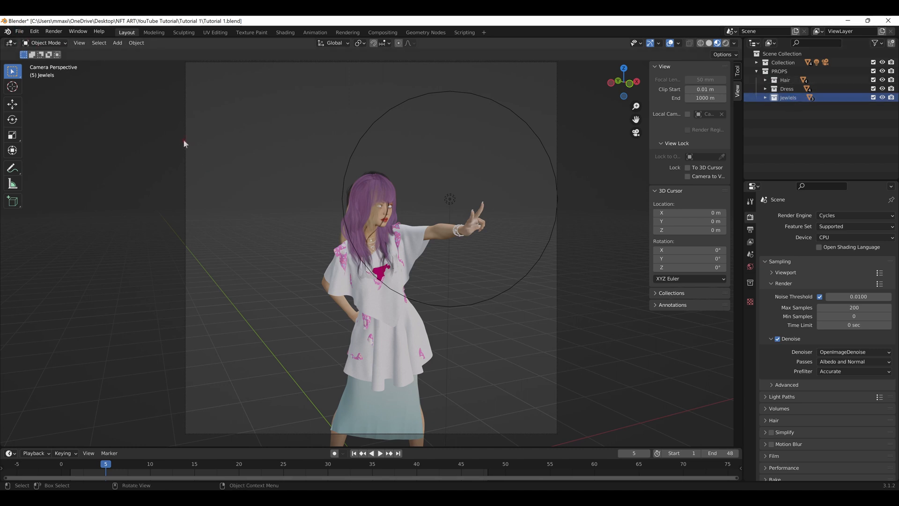
left_click(34, 31)
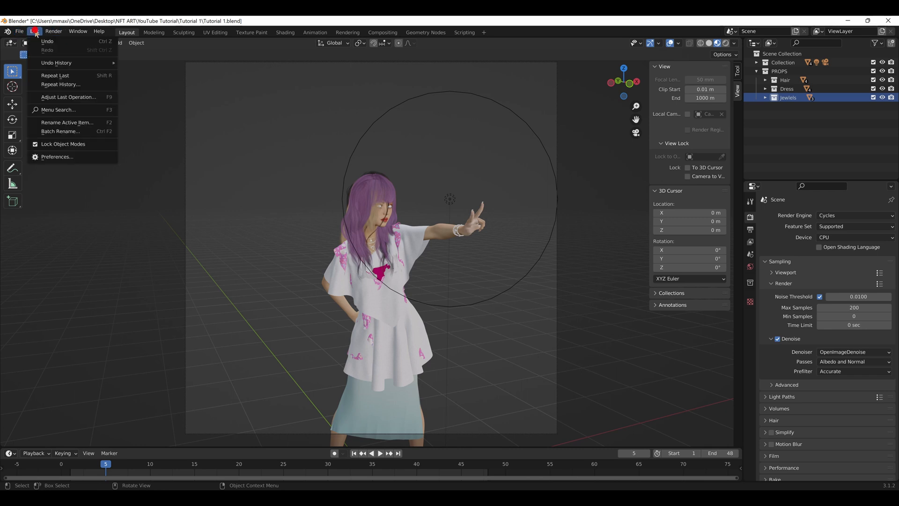
Step: Install FZRandomizer_3_0_3.py from Preferences > Add-ons and search 'fz' to find it
left_click(57, 156)
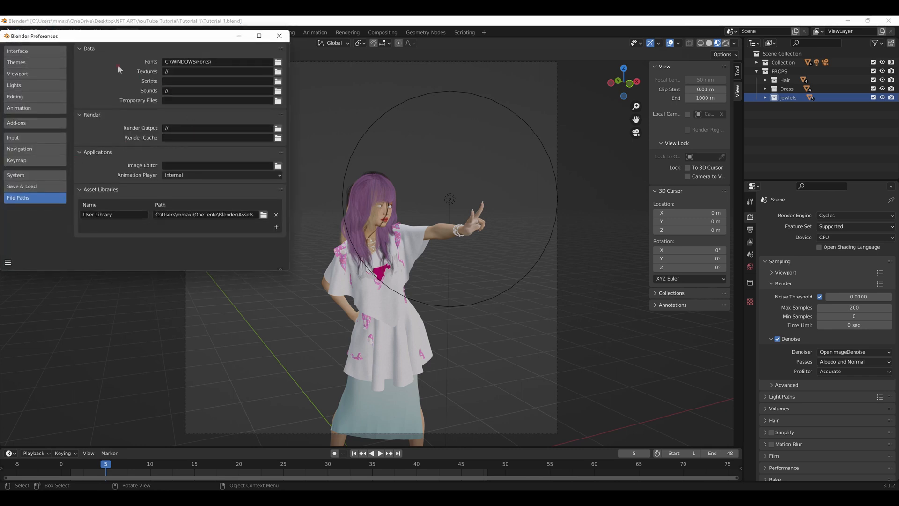
mouse_move(24, 128)
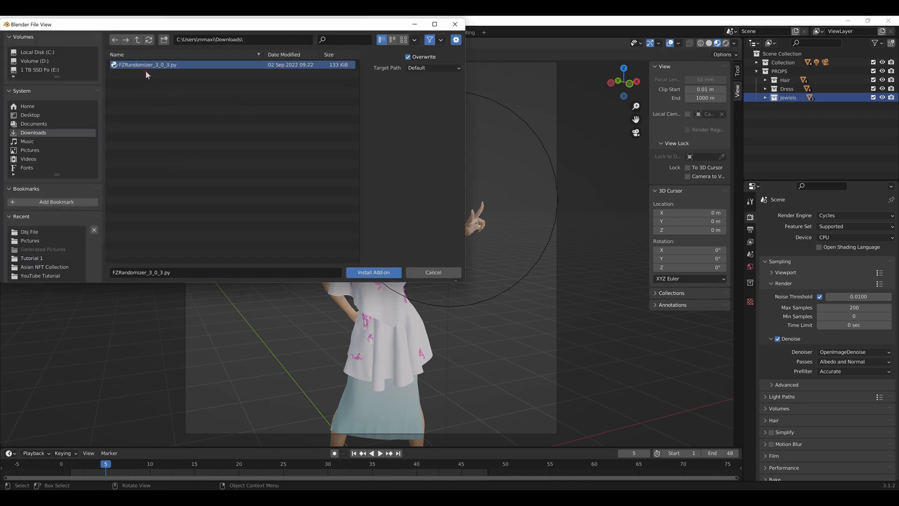
left_click(373, 271)
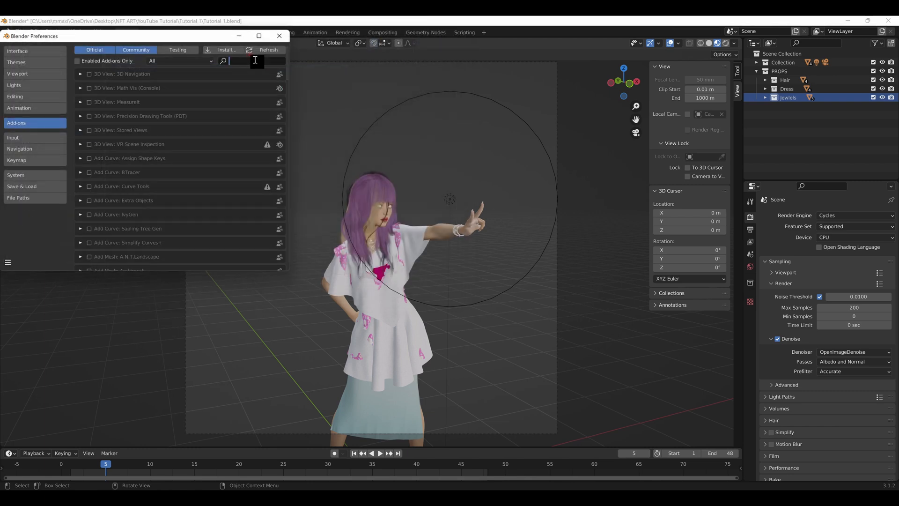
type("fz")
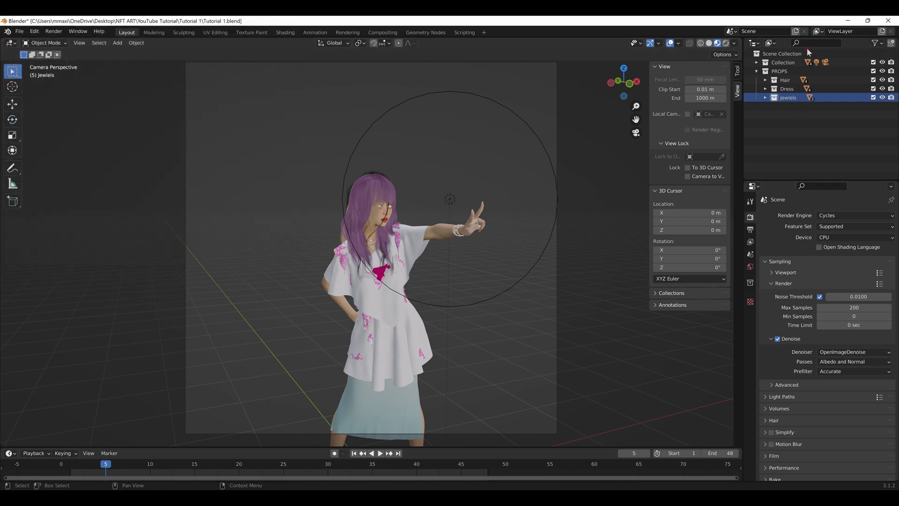
Step: Expand Collection and PROPS > Hair to list Blonde, Ginger, Pink and Wet Hair, selecting Blonde Hair
left_click(783, 62)
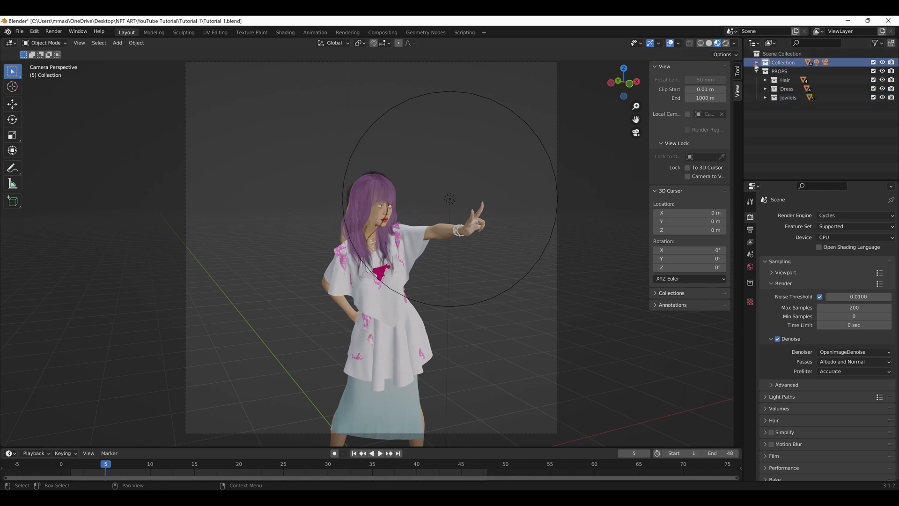
left_click(758, 61)
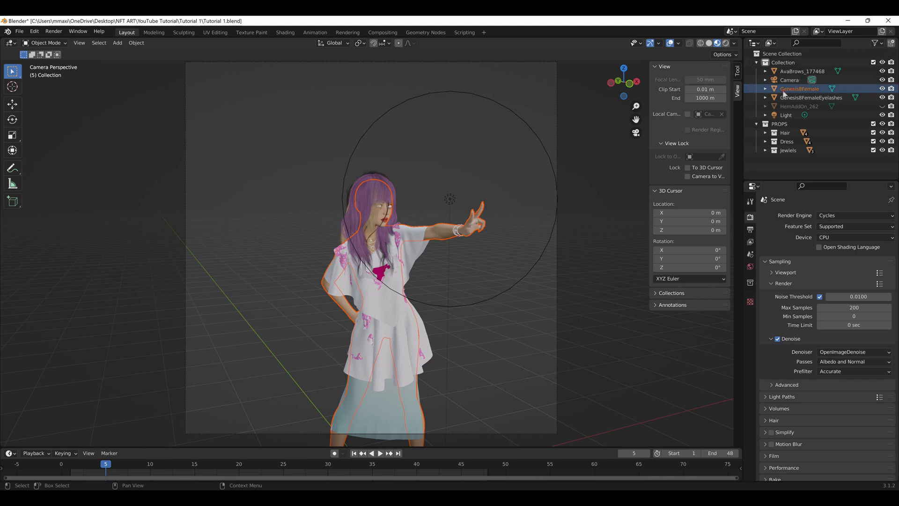
left_click(765, 132)
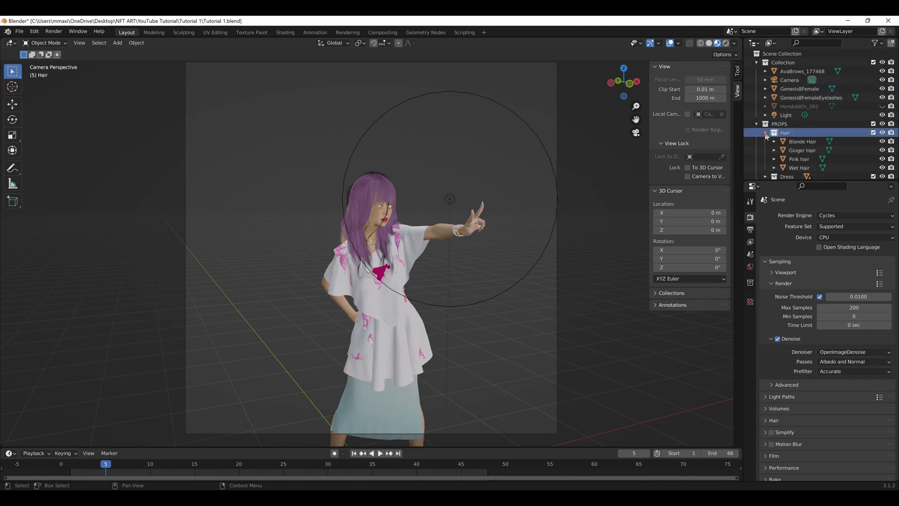
left_click(803, 141)
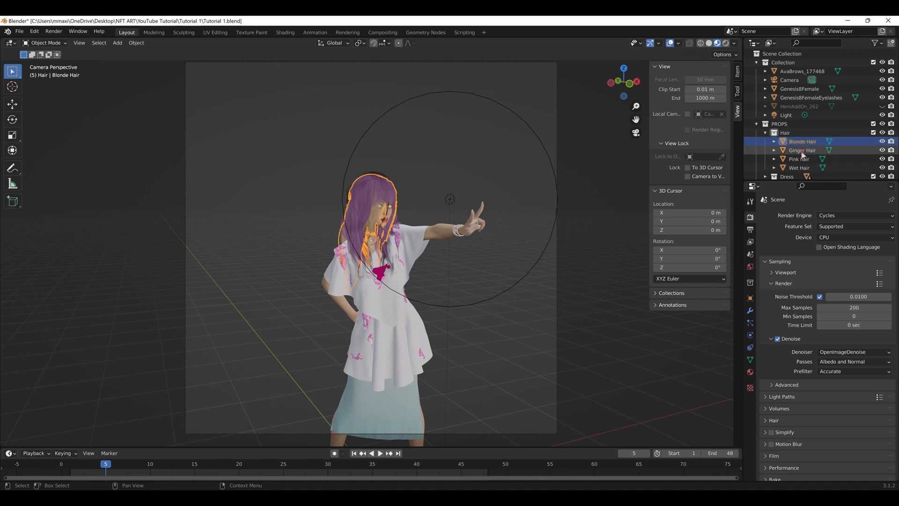
left_click(797, 167)
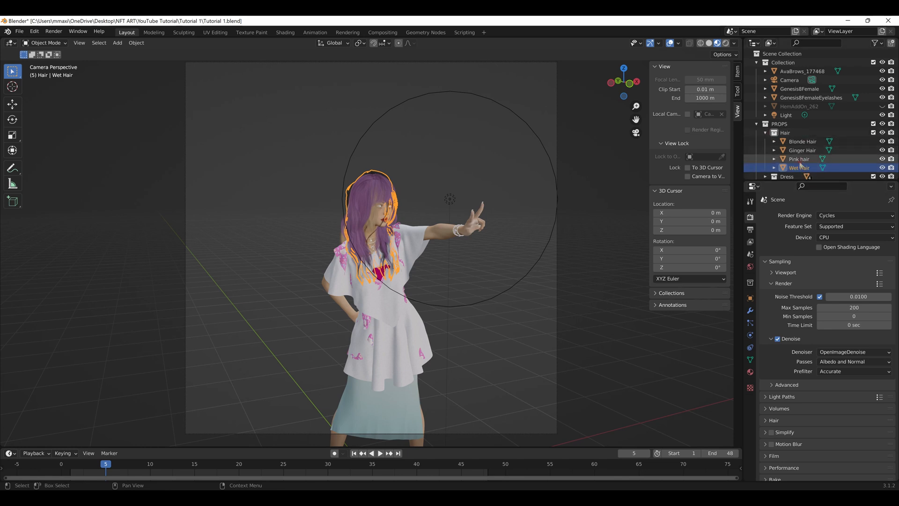
left_click(802, 142)
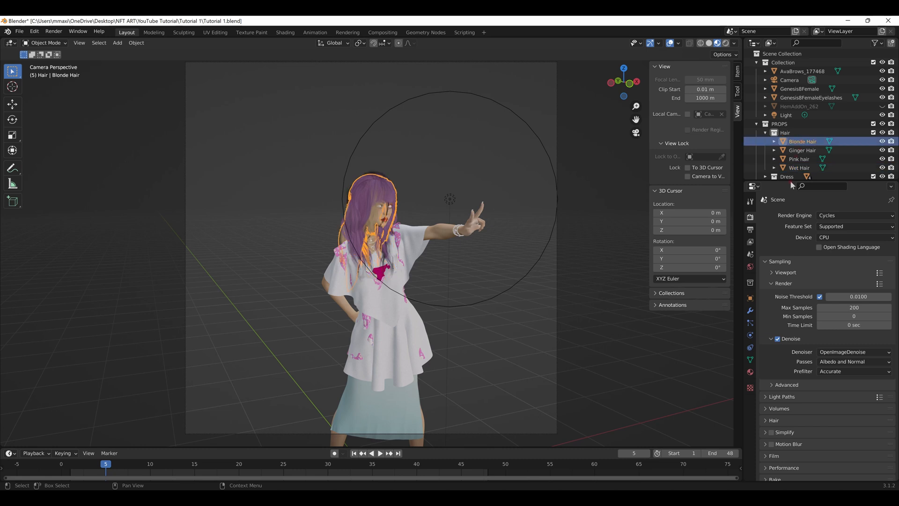
mouse_move(750, 361)
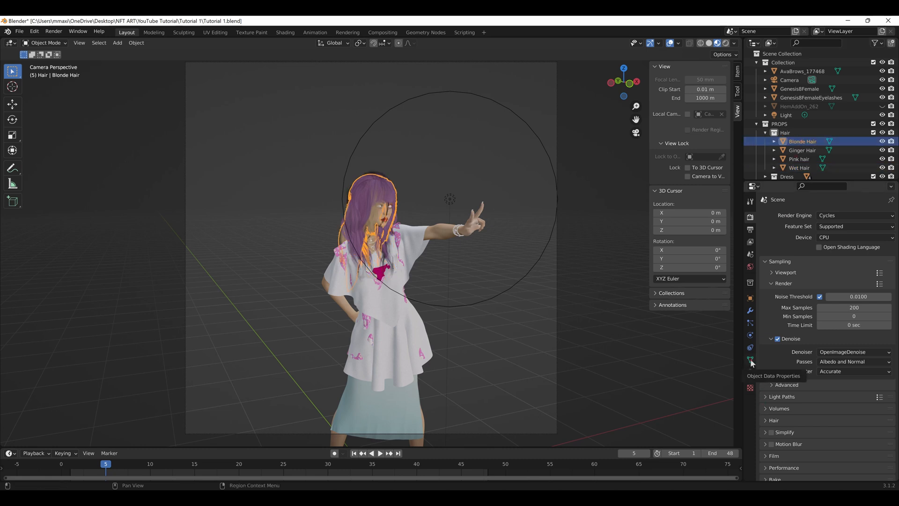
Step: Show Blonde Hair's FZRandomizer panel in Object Data, confirming PROPS as host with 48 variants
left_click(750, 360)
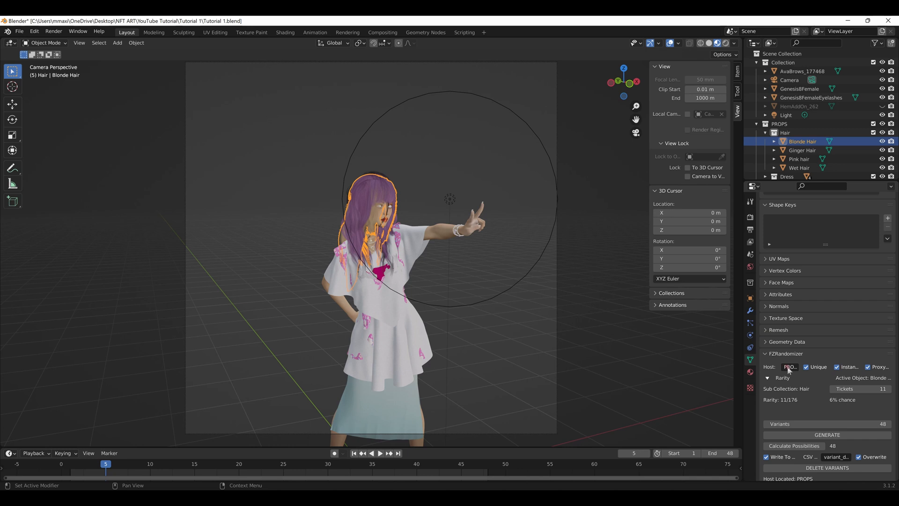
mouse_move(789, 366)
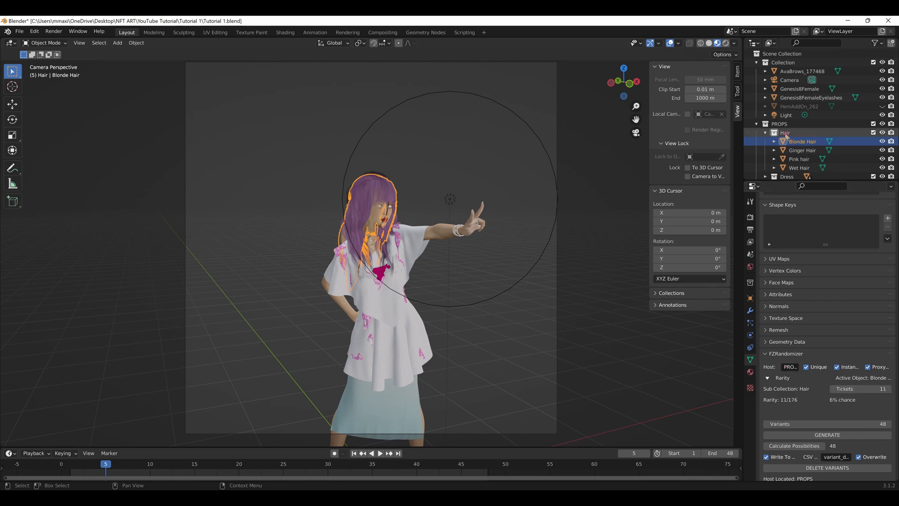
scroll("down", 3)
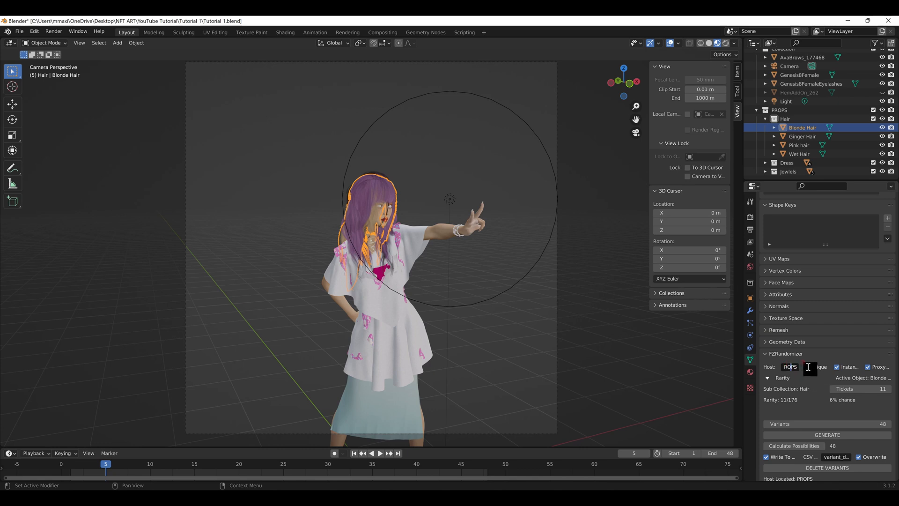
left_click(809, 366)
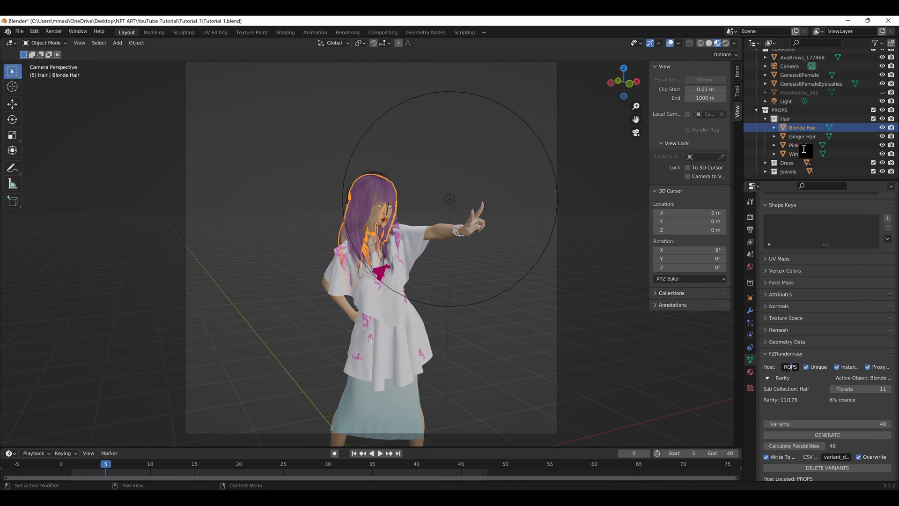
Step: Review Ginger (110) and Pink (36) tickets, set Wet Hair to 4, and collapse Hair
left_click(803, 136)
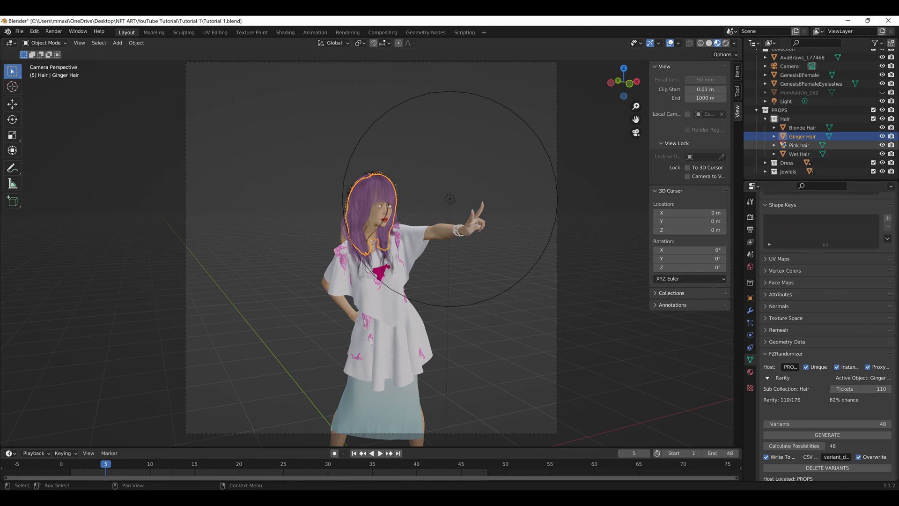
left_click(799, 145)
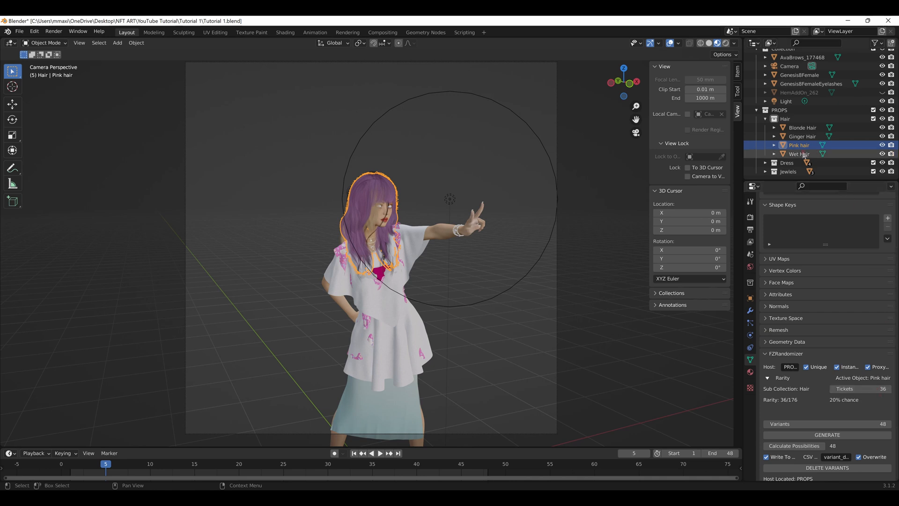
left_click(799, 153)
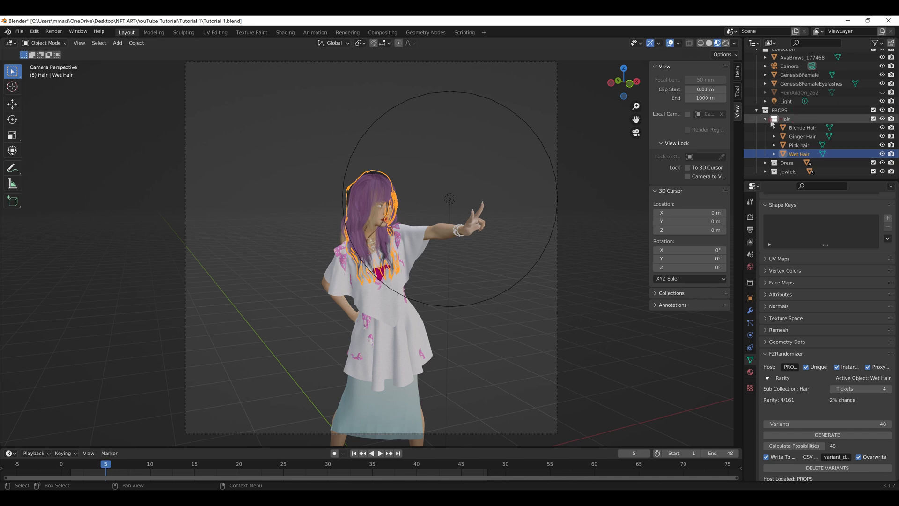
left_click(765, 119)
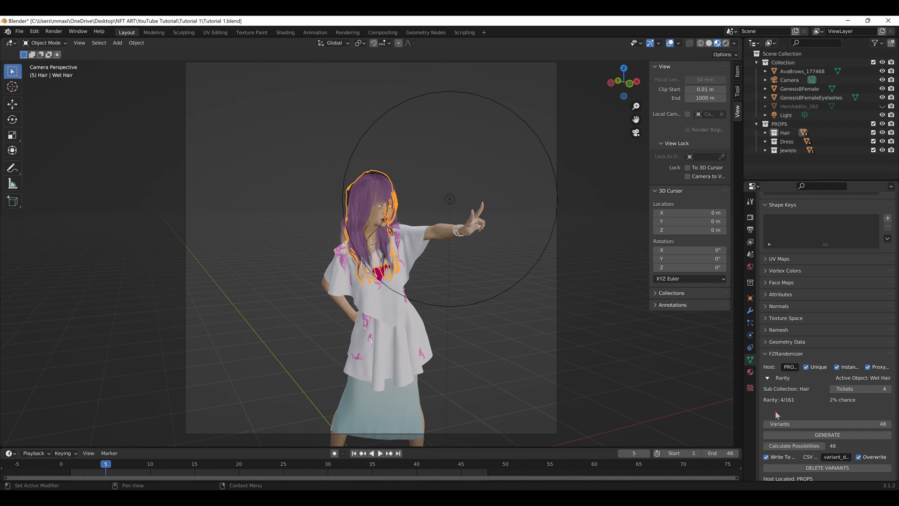
mouse_move(790, 405)
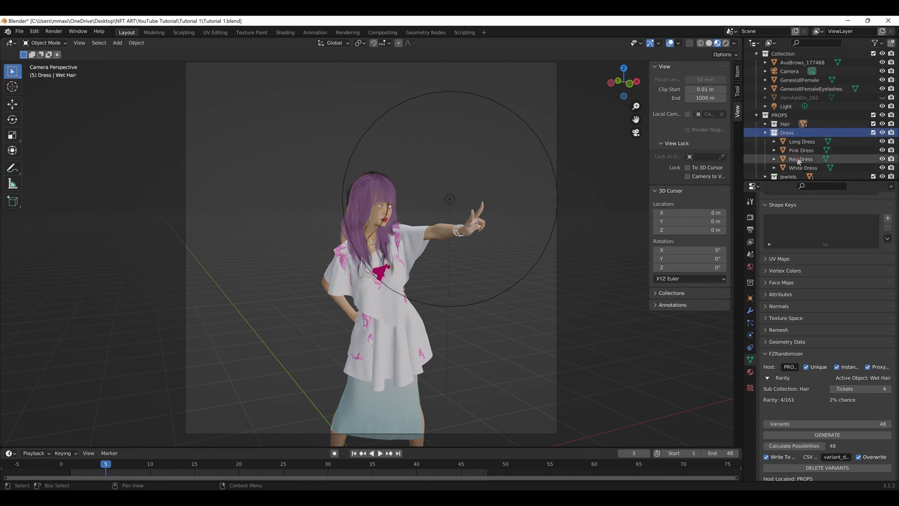
Step: Check Long, Pink and Red Dress rarities, dropping Red Dress to 1 ticket, then collapse Dress
left_click(800, 142)
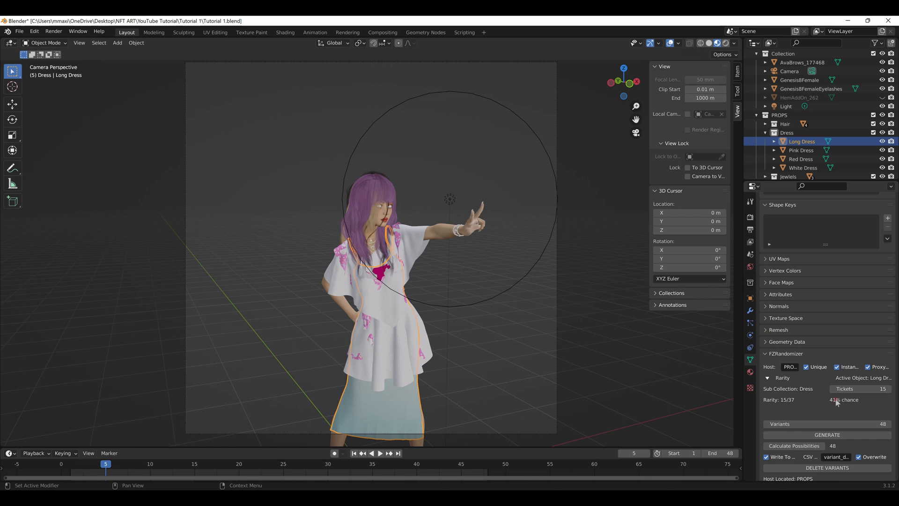
left_click(801, 150)
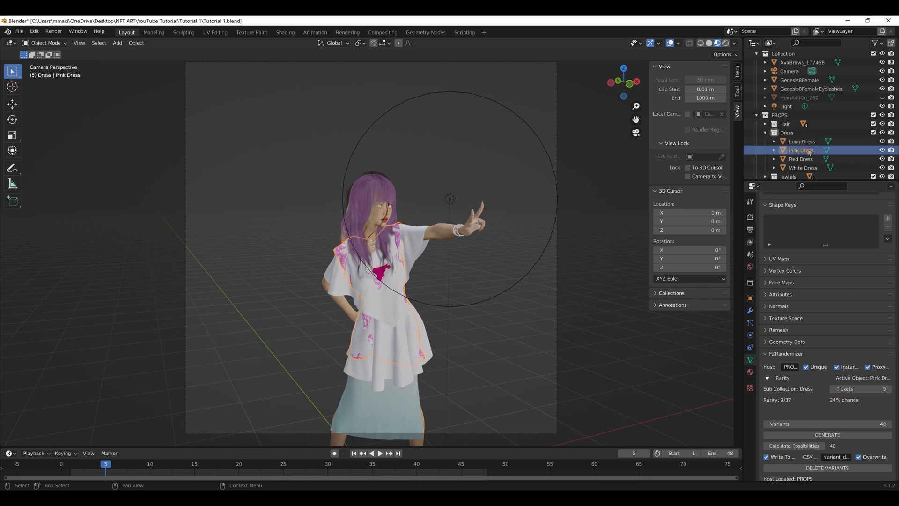
left_click(801, 159)
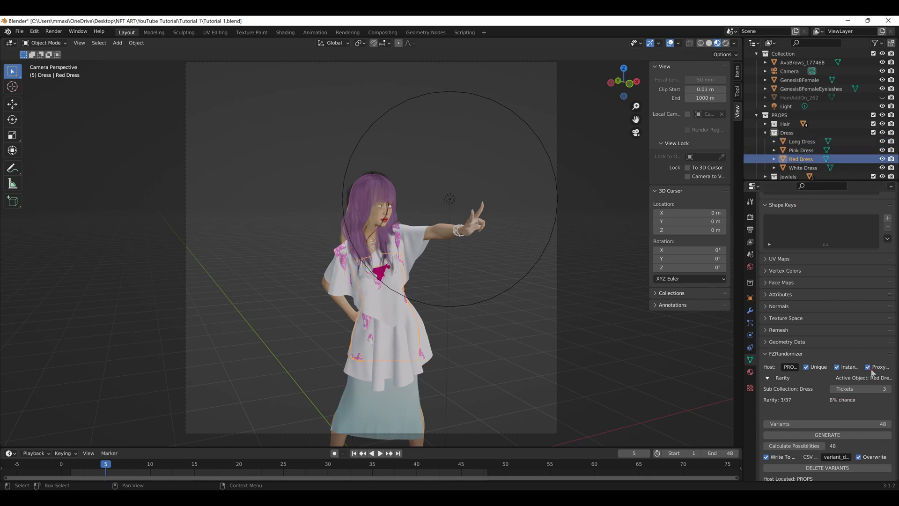
left_click(834, 389)
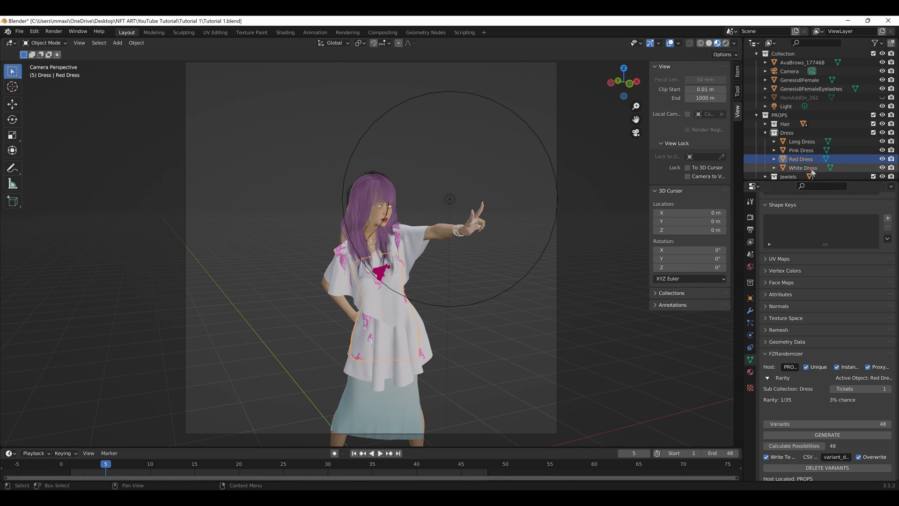
left_click(803, 168)
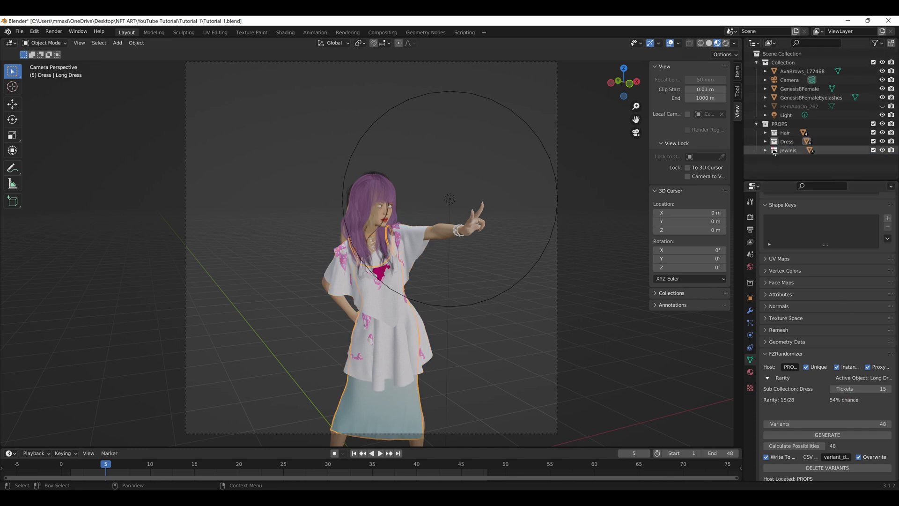
Step: Review the jewel props' rarity: Bracelets at 27 tickets and Chain at 20
left_click(798, 154)
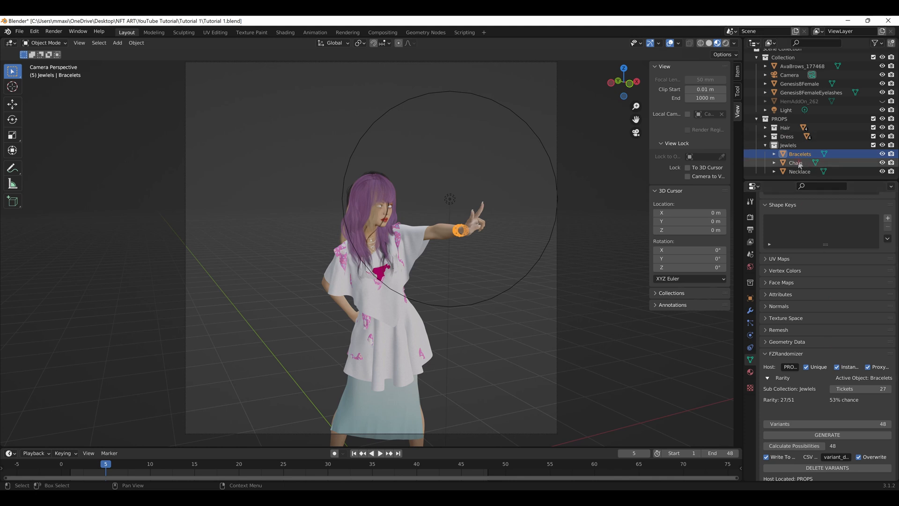
left_click(796, 162)
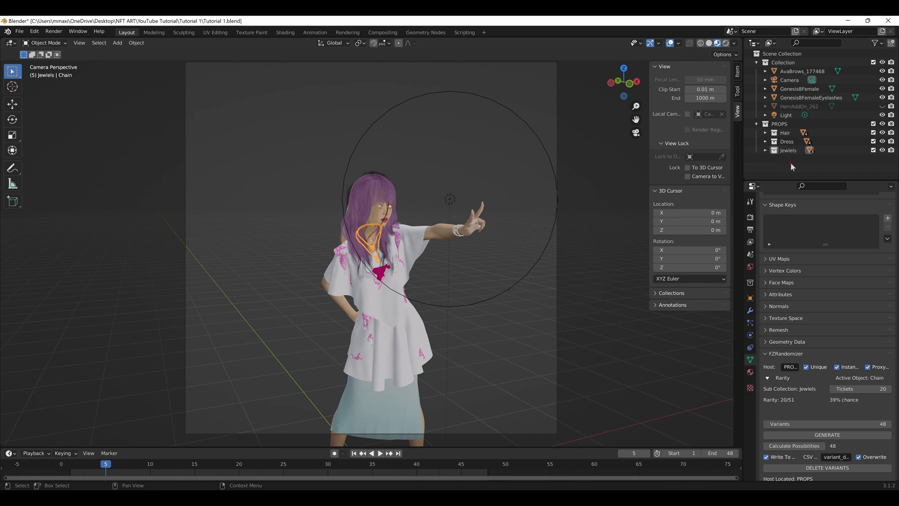
mouse_move(792, 167)
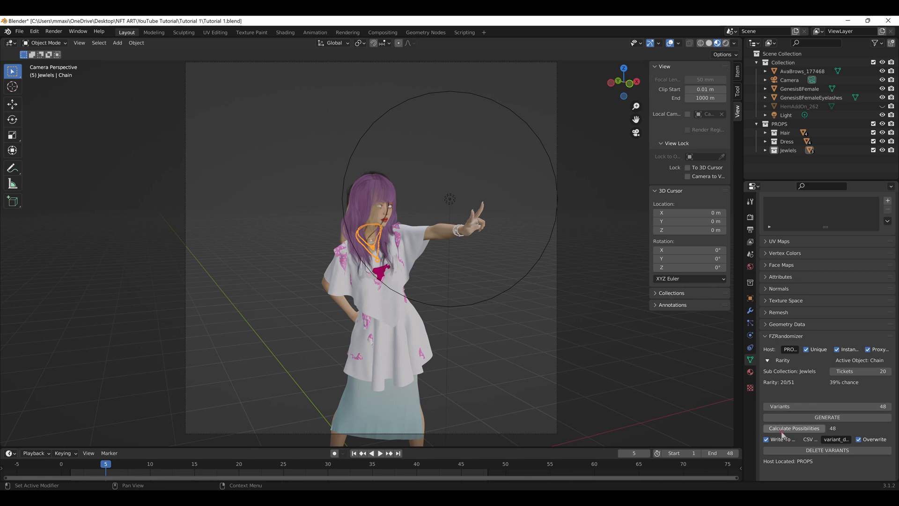
mouse_move(794, 428)
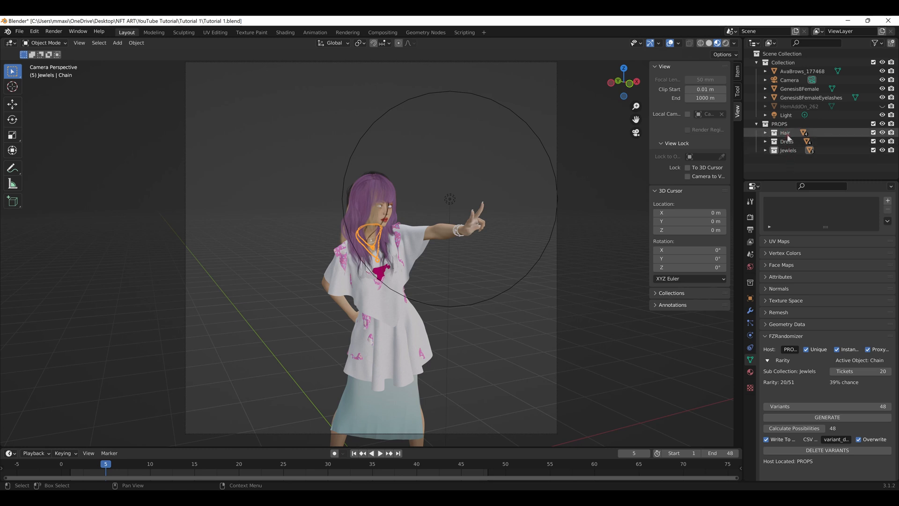
Step: Make the PROPS host collection the active collection in the Outliner
left_click(785, 132)
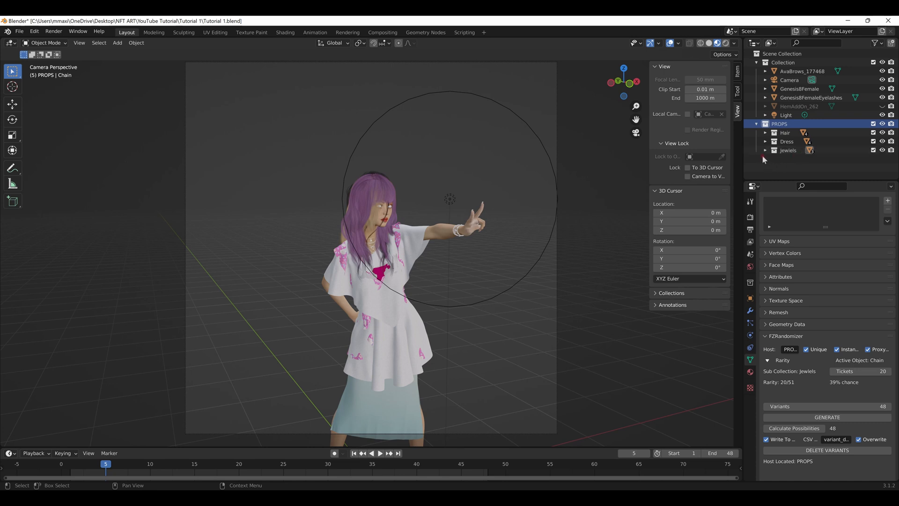
mouse_move(798, 164)
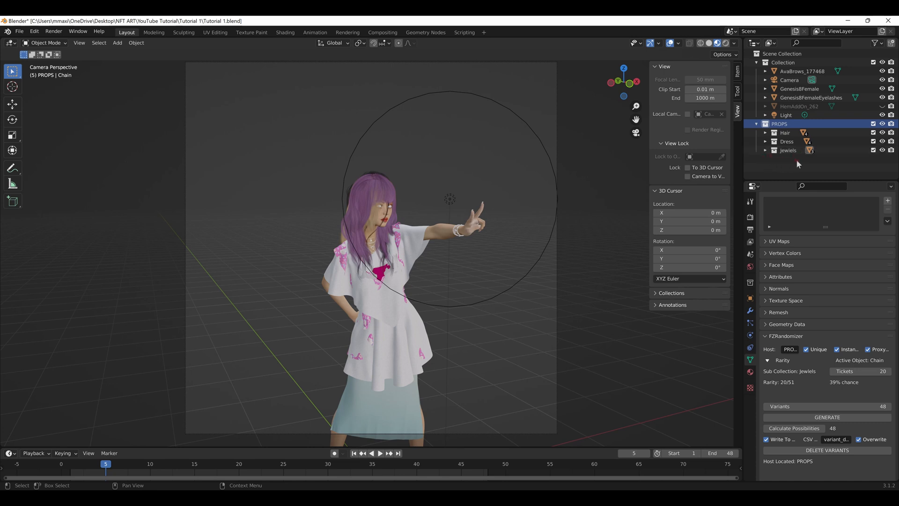
mouse_move(561, 214)
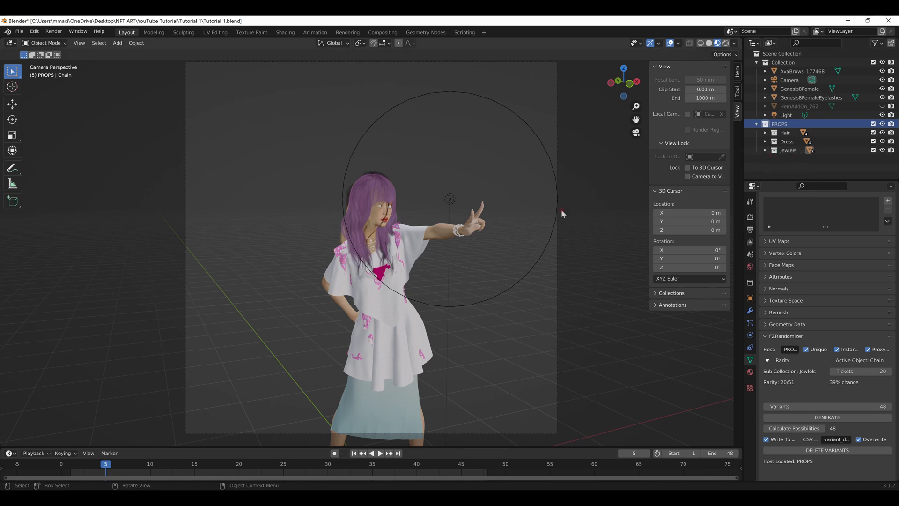
mouse_move(563, 214)
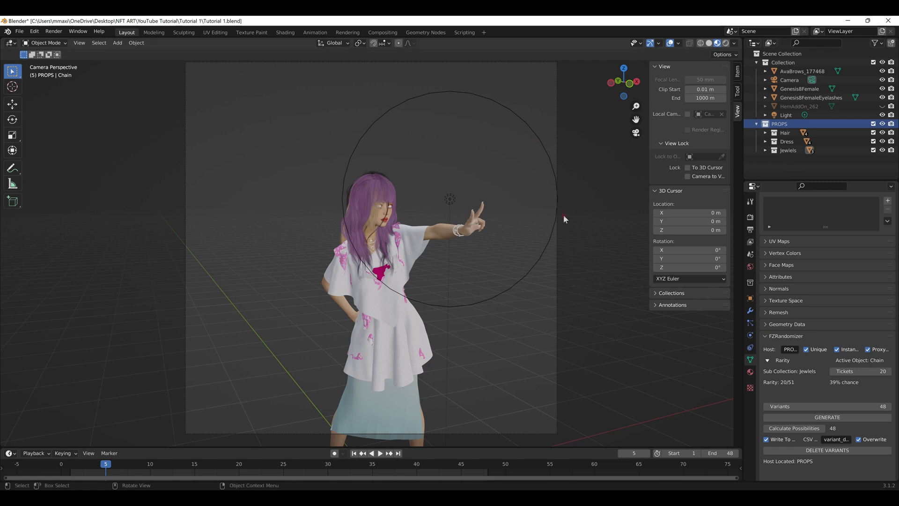
mouse_move(529, 148)
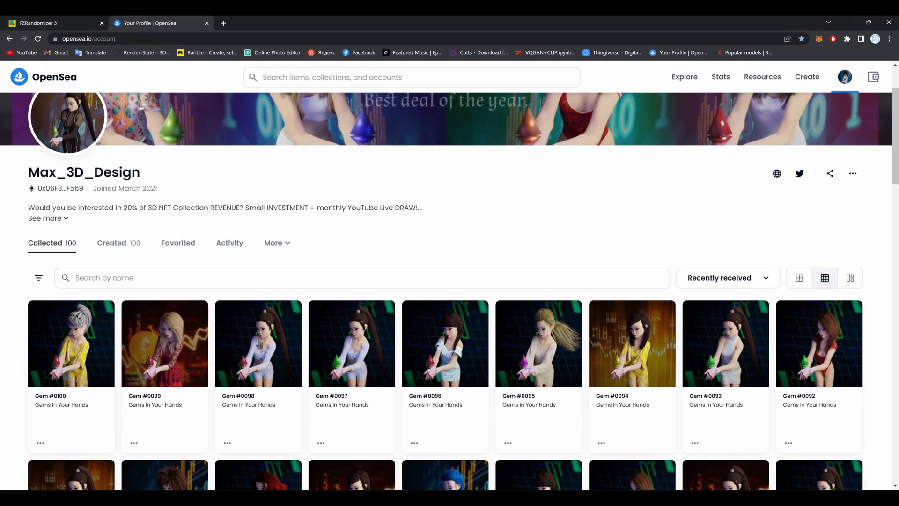
mouse_move(720, 363)
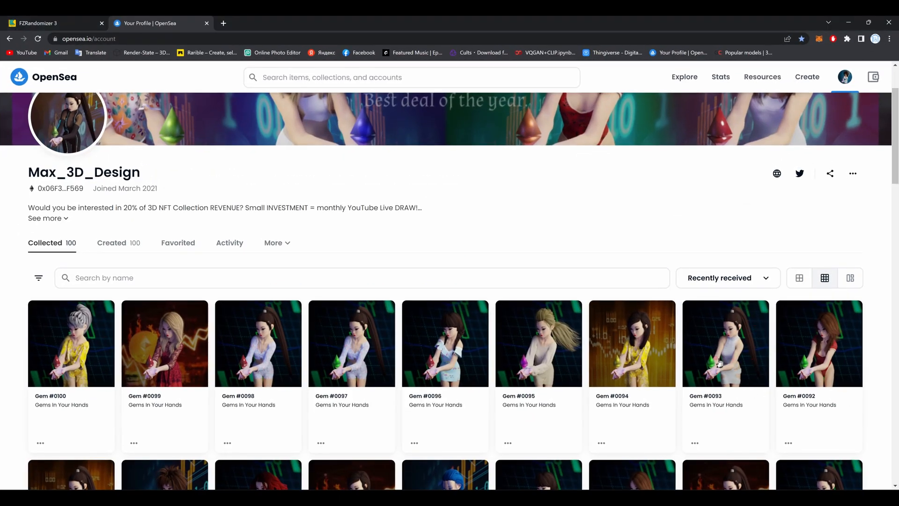
Step: Scroll the OpenSea Collected grid down through the Gem listings to around Gem #0047
scroll("down", 3)
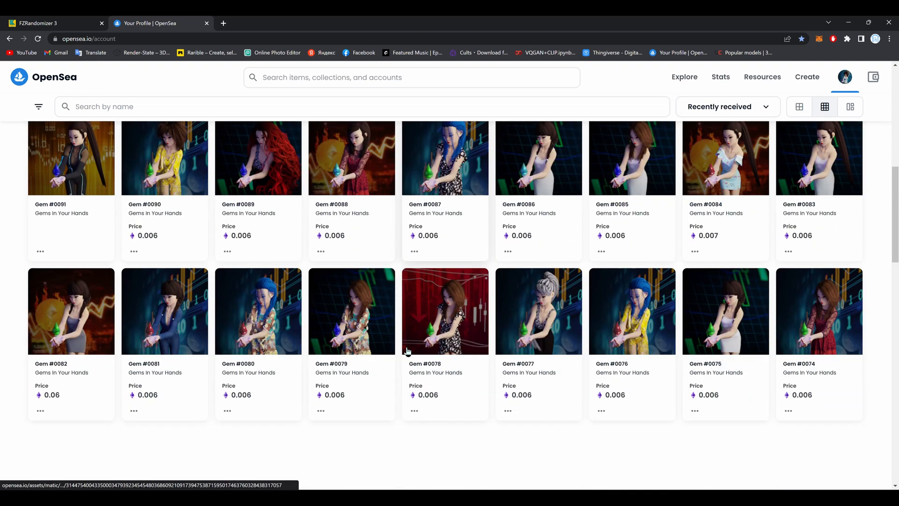
scroll("down", 3)
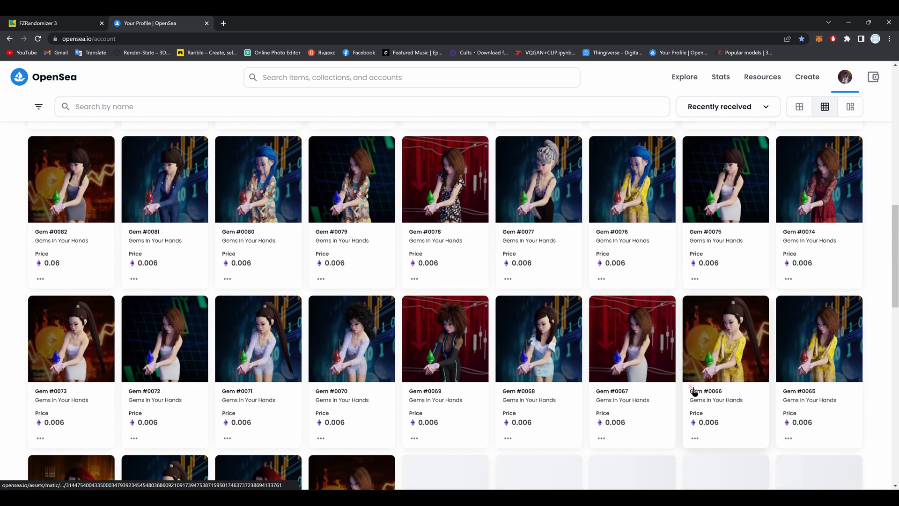
scroll("down", 3)
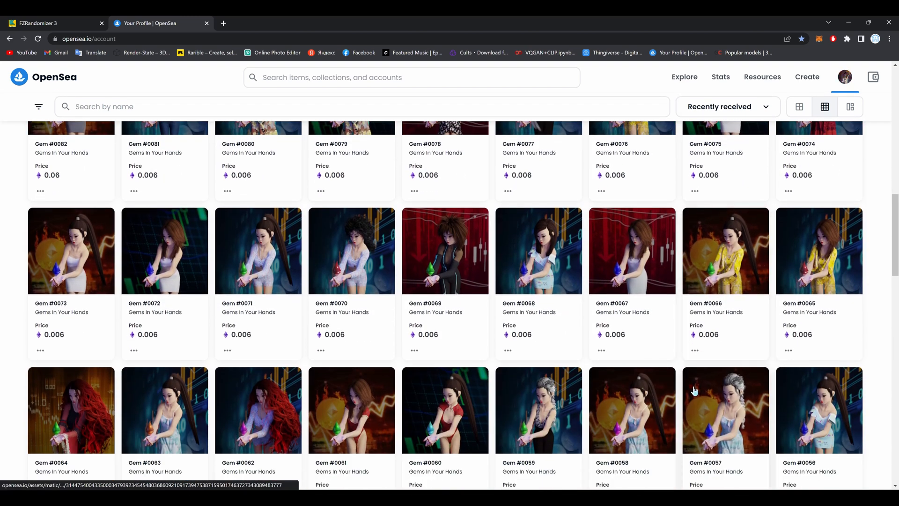
scroll("down", 3)
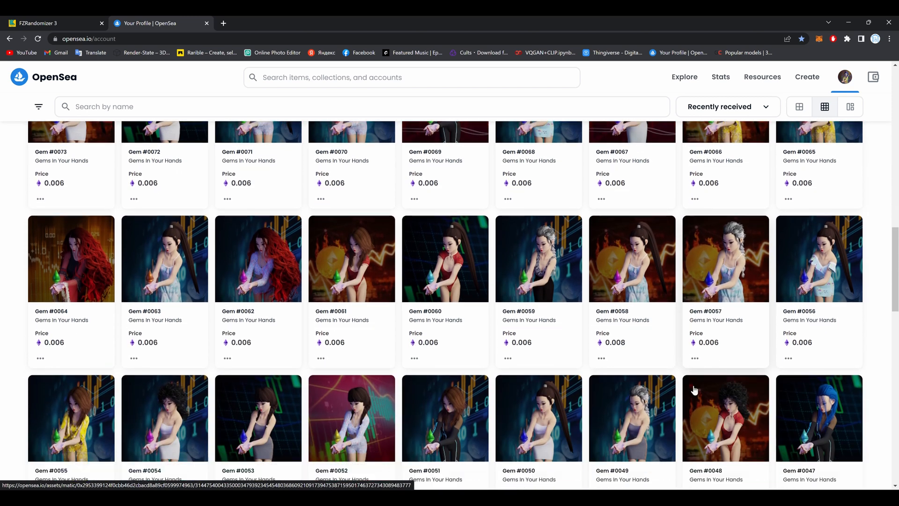
scroll("down", 3)
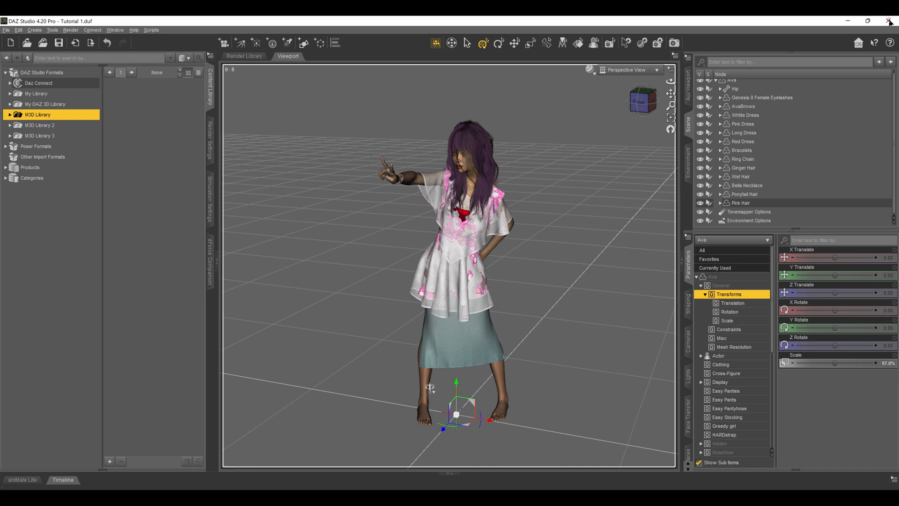
Step: Close DAZ Studio, answering the Save Changes prompt, returning to Blender
left_click(890, 21)
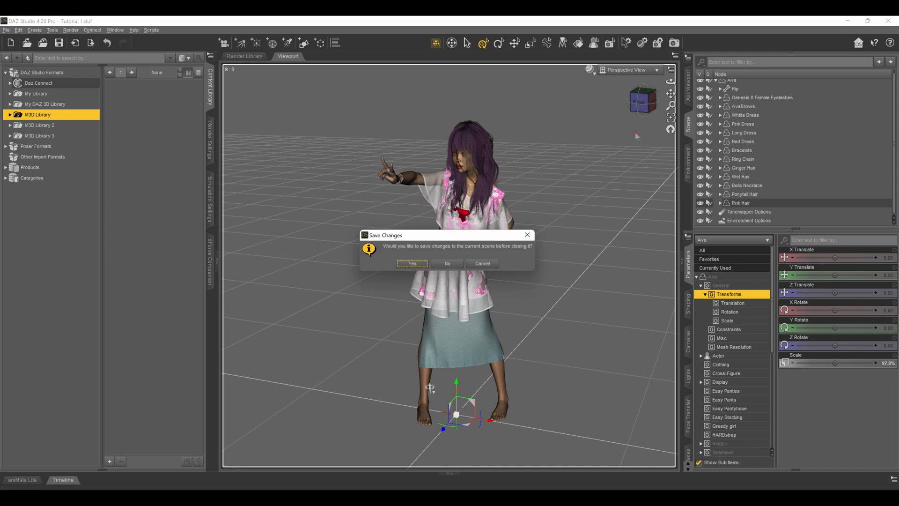
left_click(412, 263)
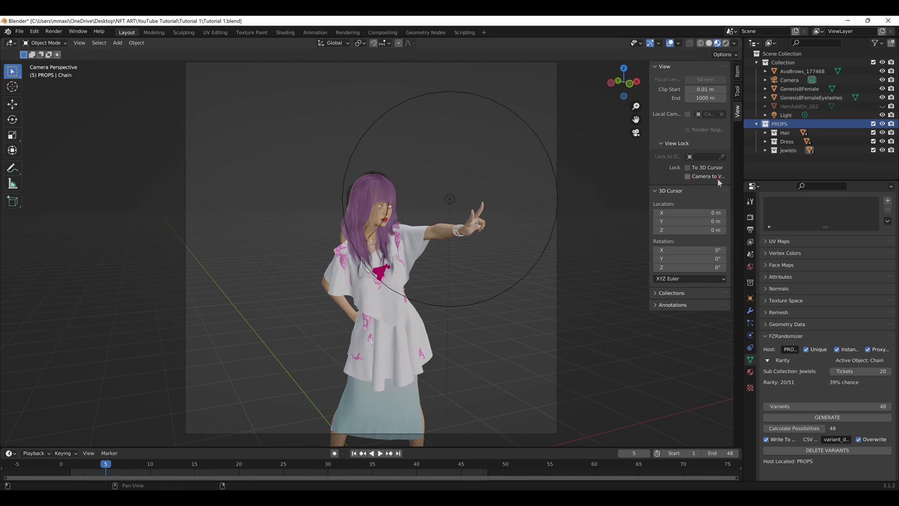
Step: Delete the unused HemAddOn_262 object and bring Bracelets' randomizer settings back up at 27 tickets
left_click(687, 176)
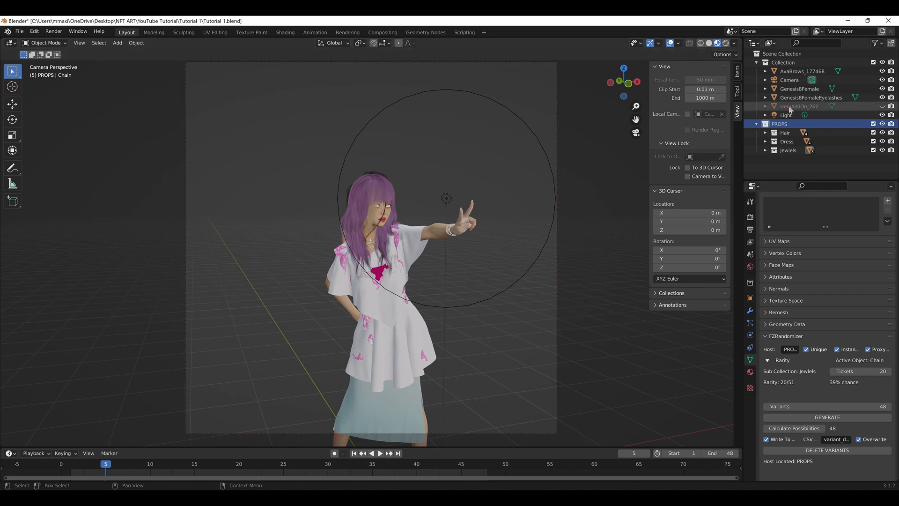
left_click(798, 106)
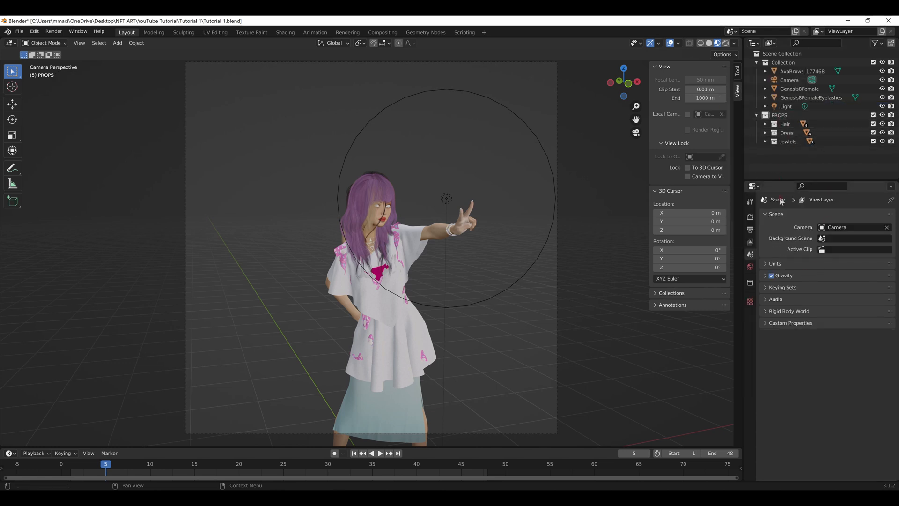
left_click(766, 141)
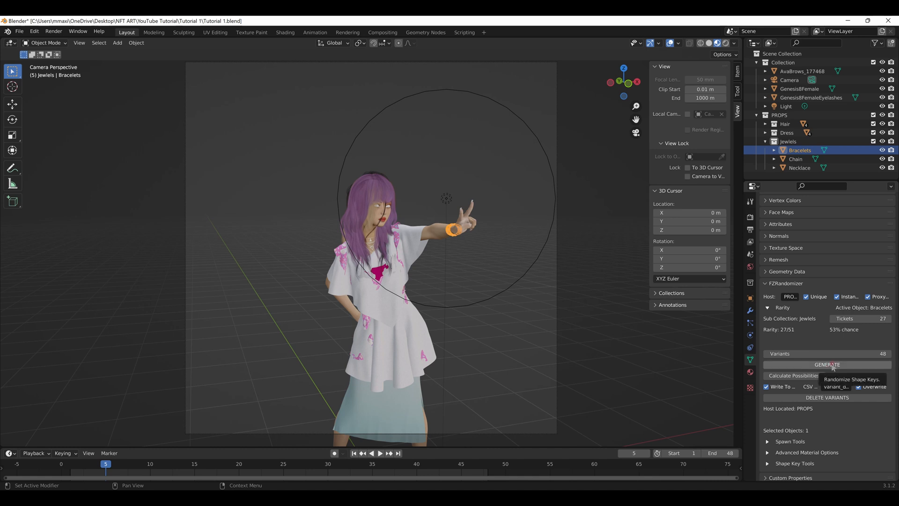
Step: Generate the 48 variants, scrub the timeline and inspect the Dress, Variants and SPAWNS collections
left_click(827, 364)
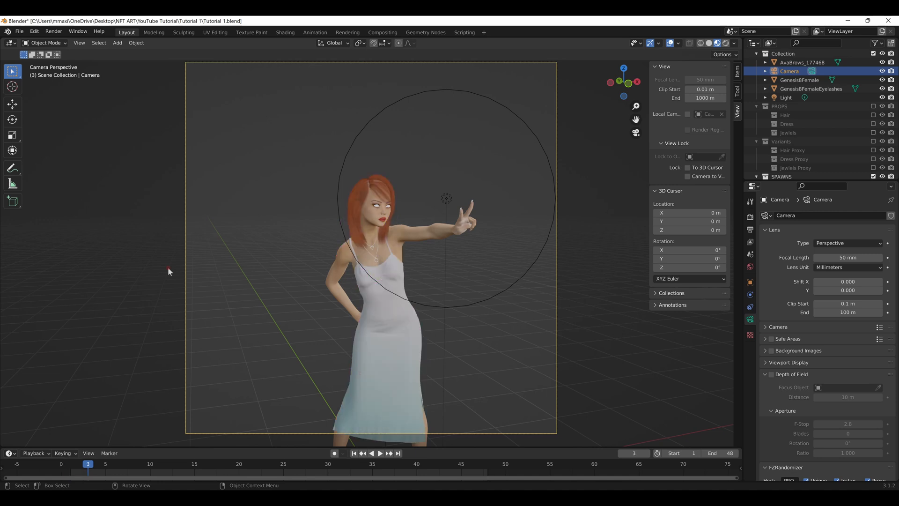
left_click(114, 464)
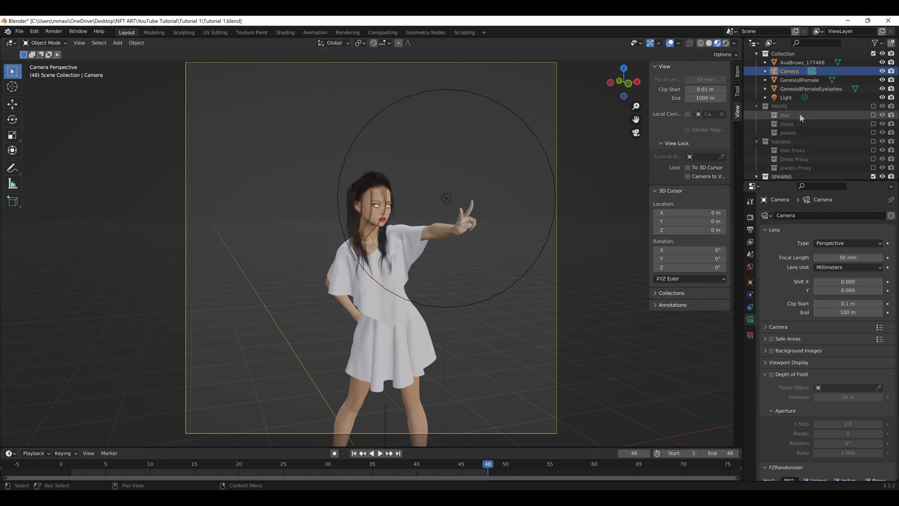
left_click(787, 124)
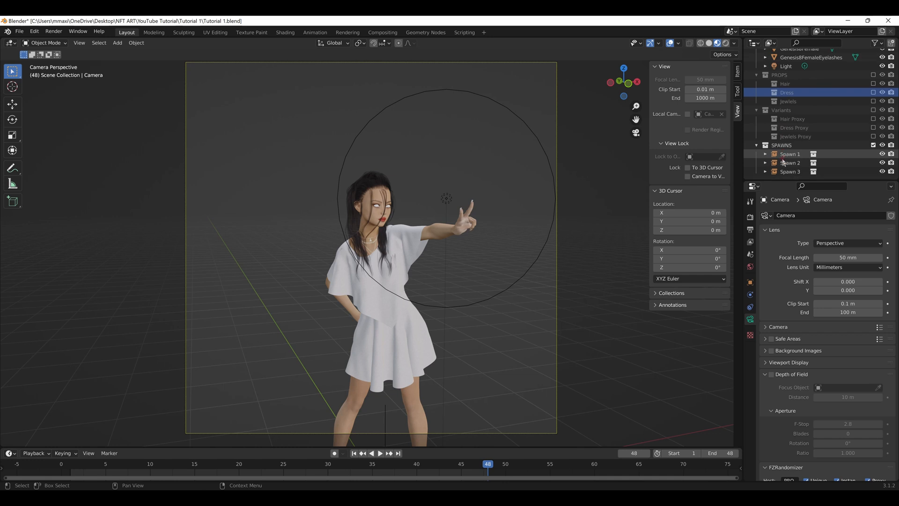
mouse_move(782, 124)
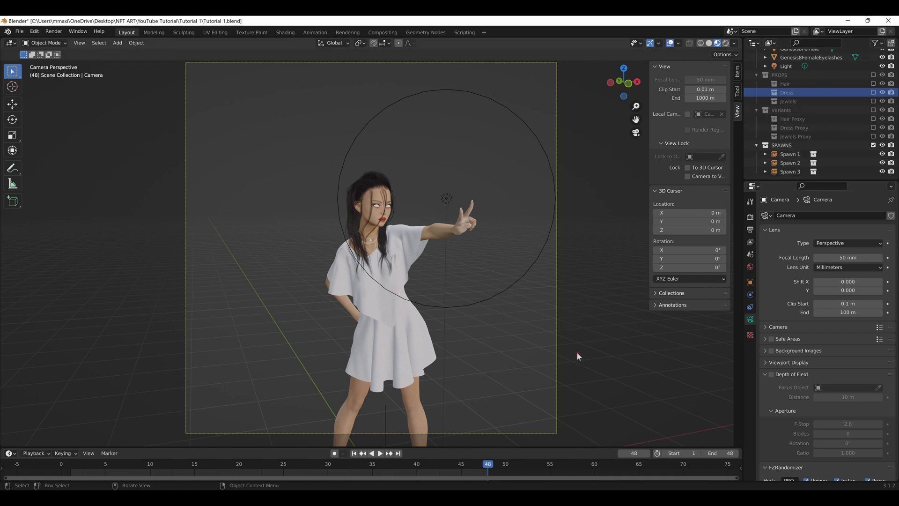
mouse_move(409, 329)
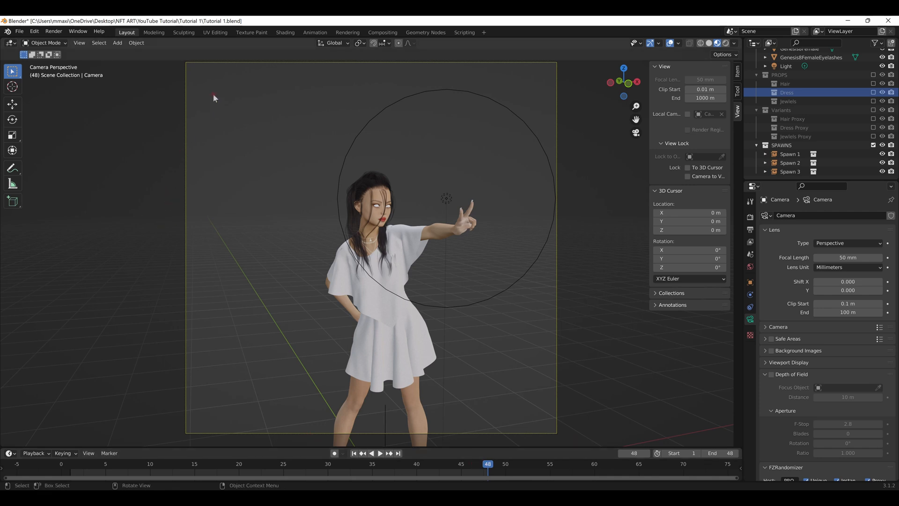
left_click(749, 216)
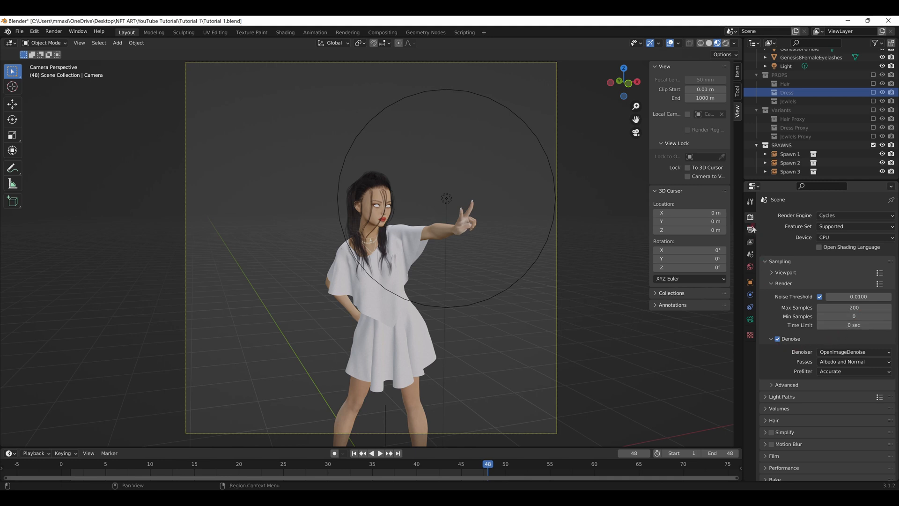
Step: Show the Render Properties: Cycles on CPU with 200 max samples and denoising
left_click(749, 228)
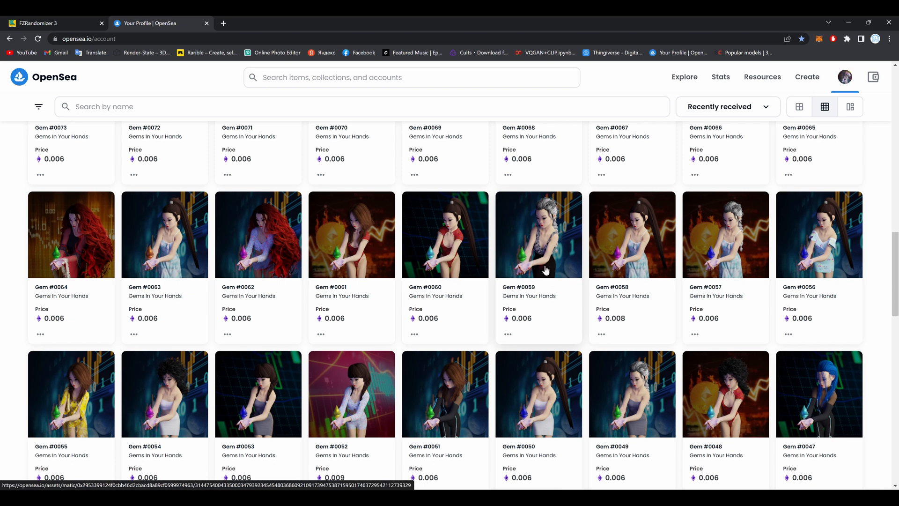
mouse_move(576, 229)
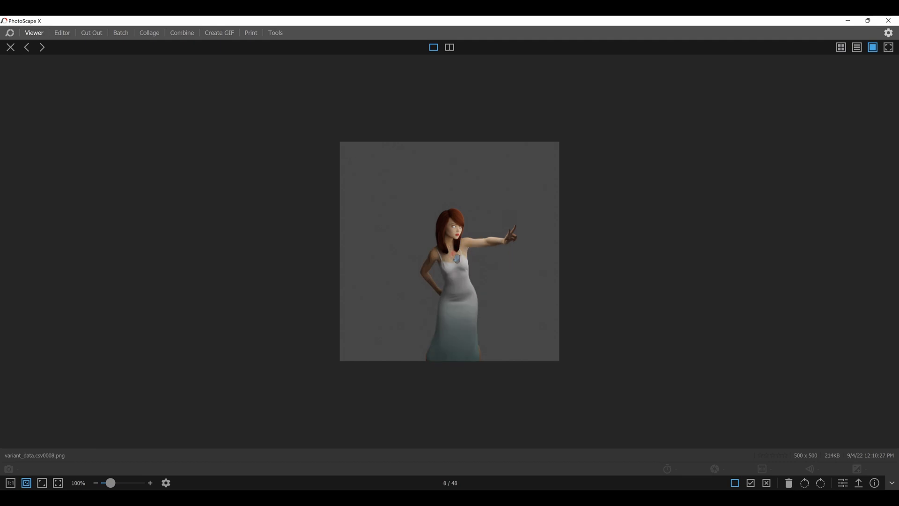
left_click(41, 47)
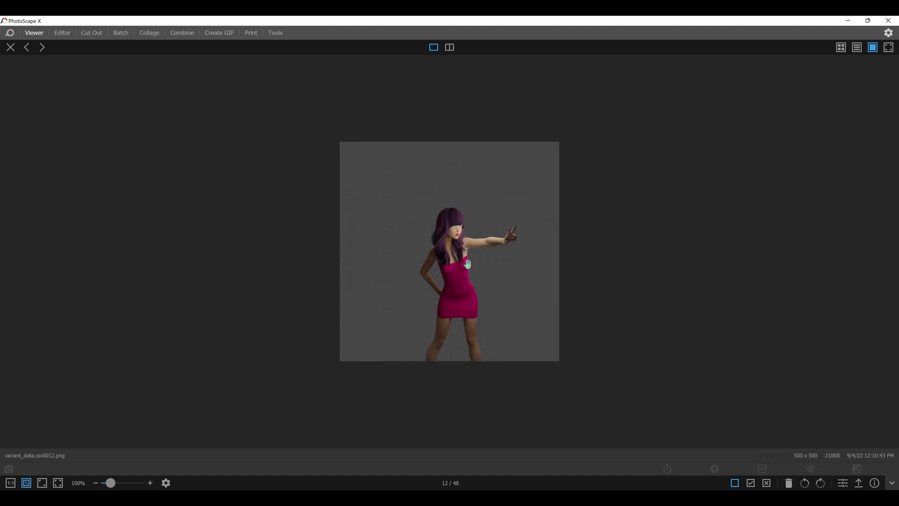
left_click(41, 47)
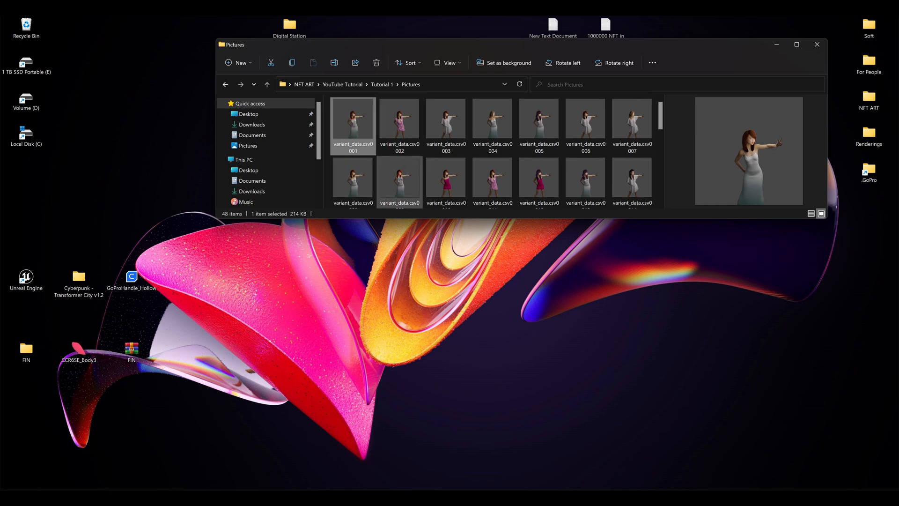
Step: Return to Explorer, navigate up to Tutorial 1 and preview variant_data.csv
scroll("down", 3)
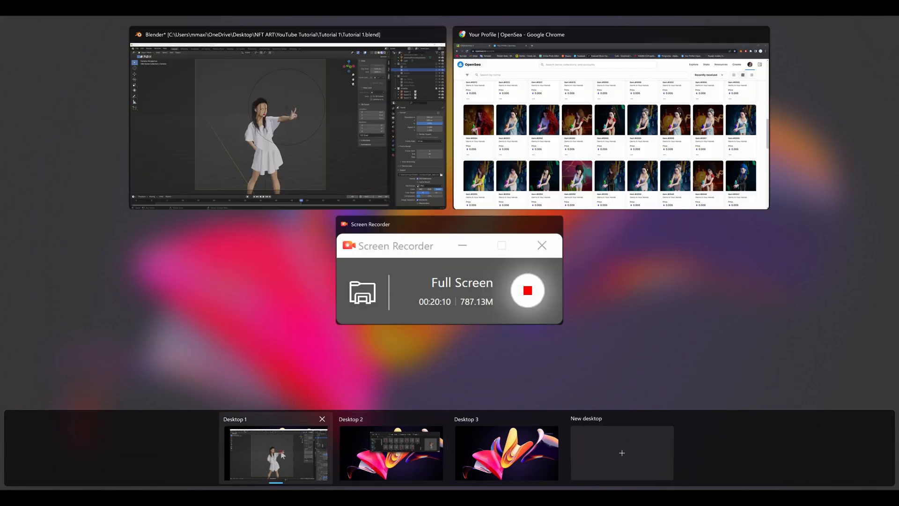
left_click(276, 454)
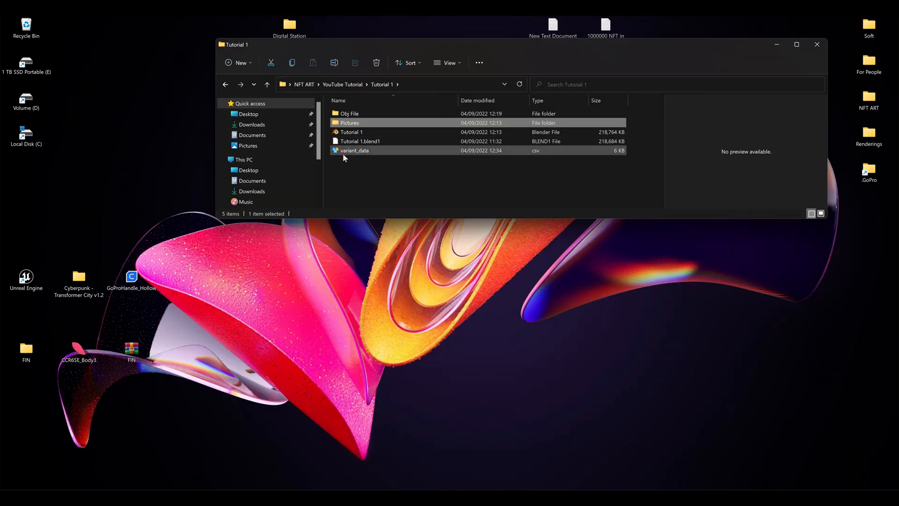
left_click(354, 150)
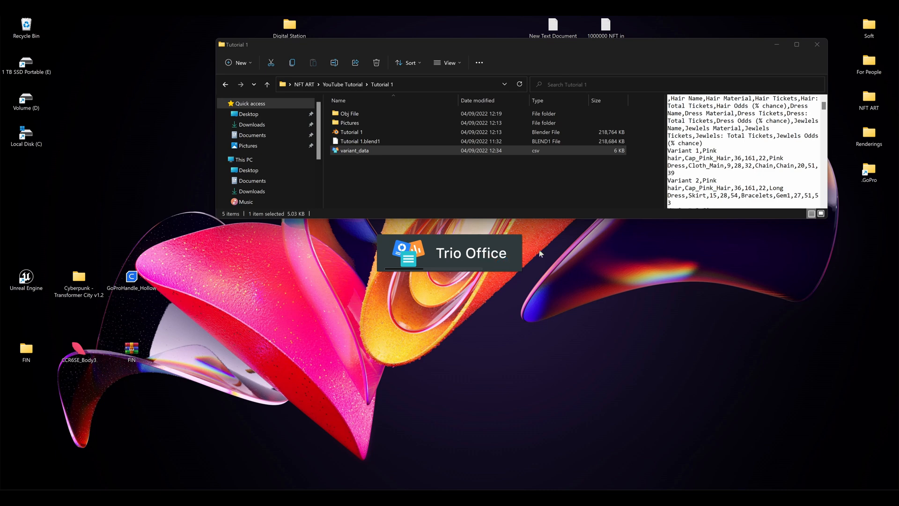
Step: Load variant_data.csv in Calc and inspect Variant 1's name, hair material and hair ticket cells
double_click(354, 150)
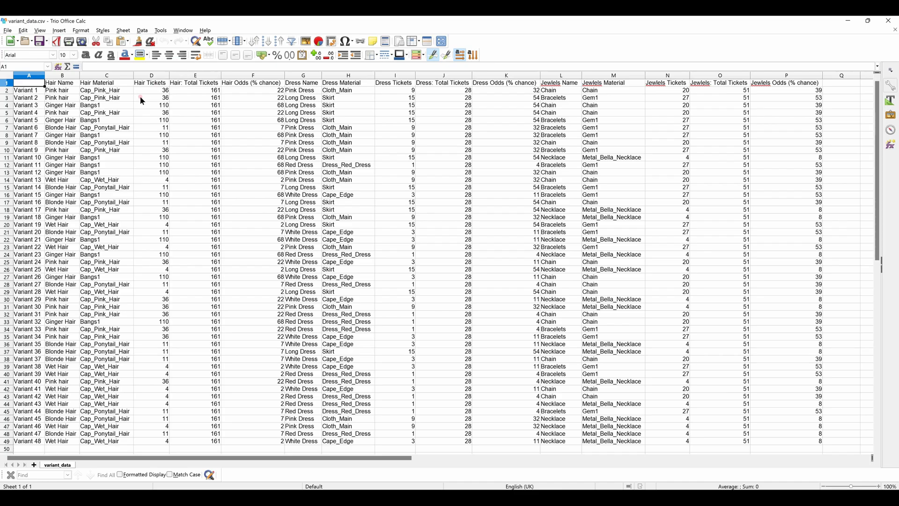
left_click(28, 90)
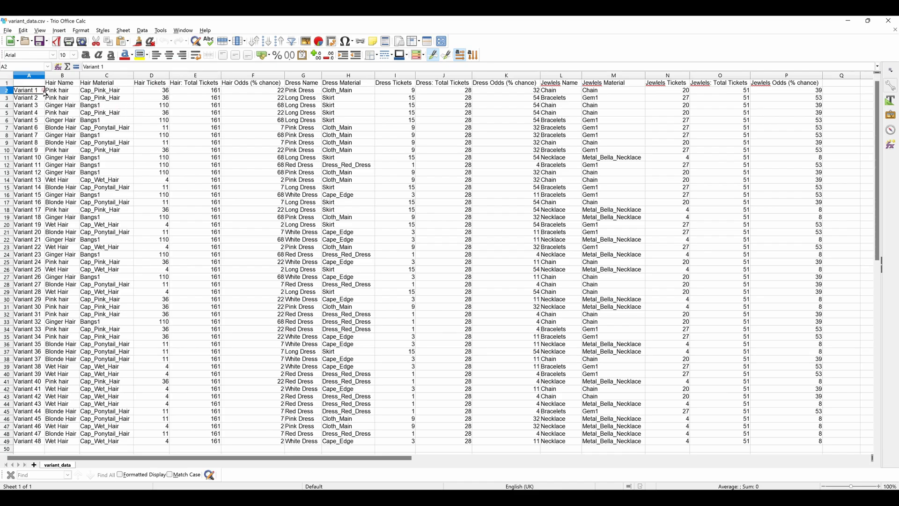
left_click(107, 90)
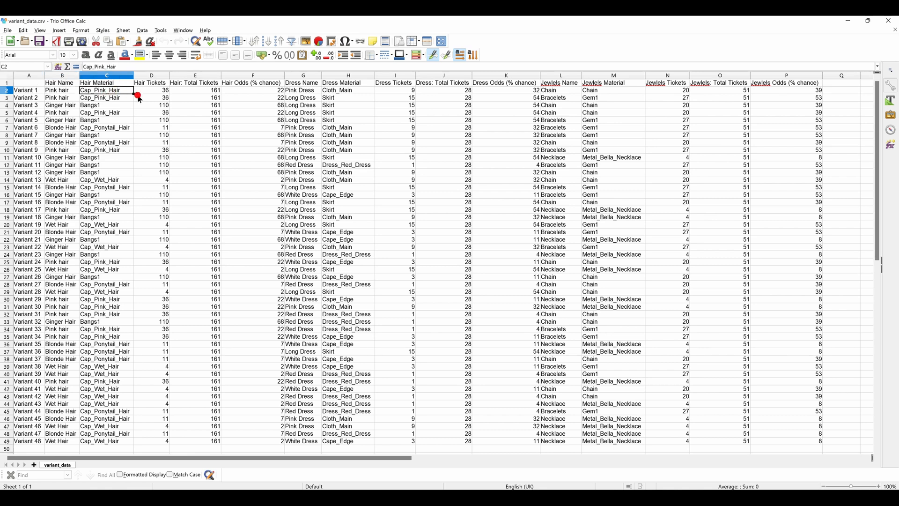
left_click(150, 75)
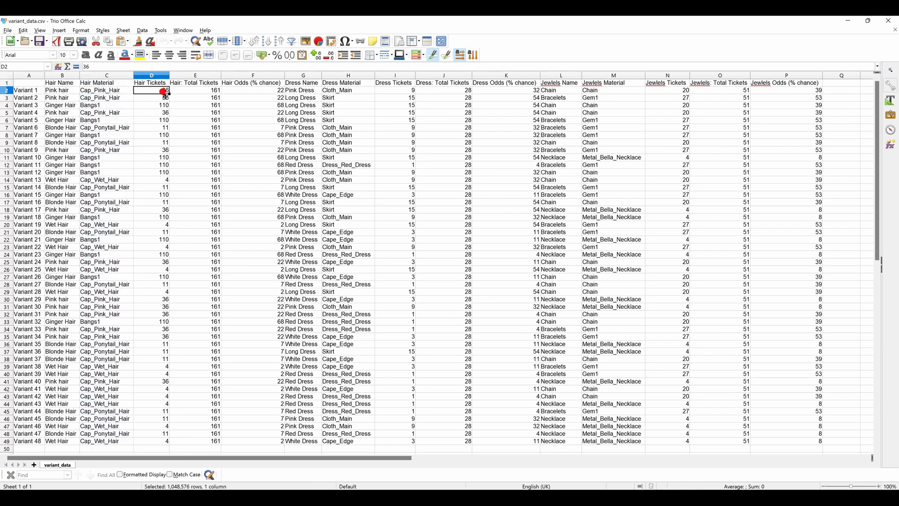
left_click(195, 90)
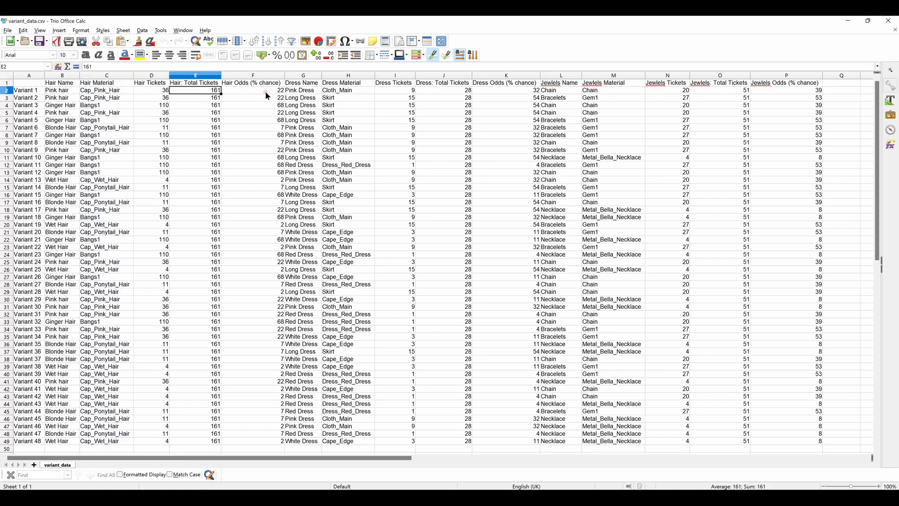
mouse_move(714, 111)
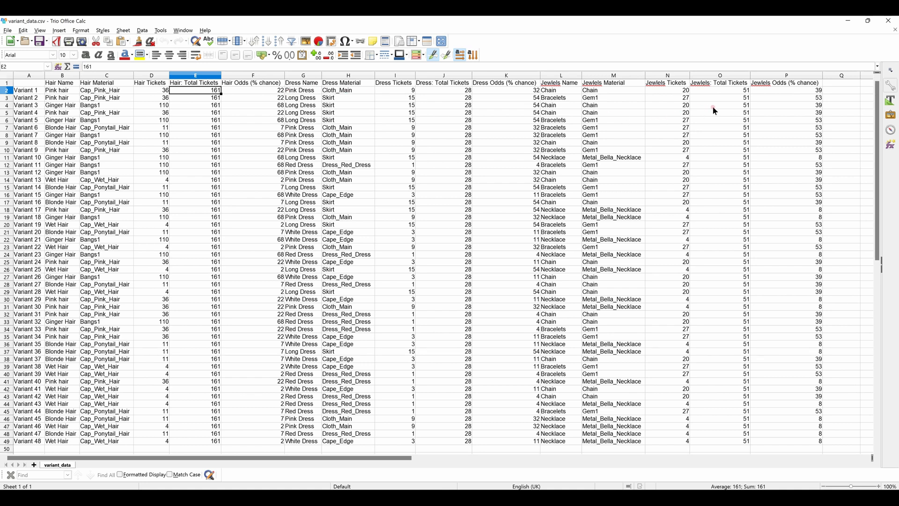
Step: Check Variant 1's jewel odds, then scroll down to Variant 31's dress tickets
left_click(841, 90)
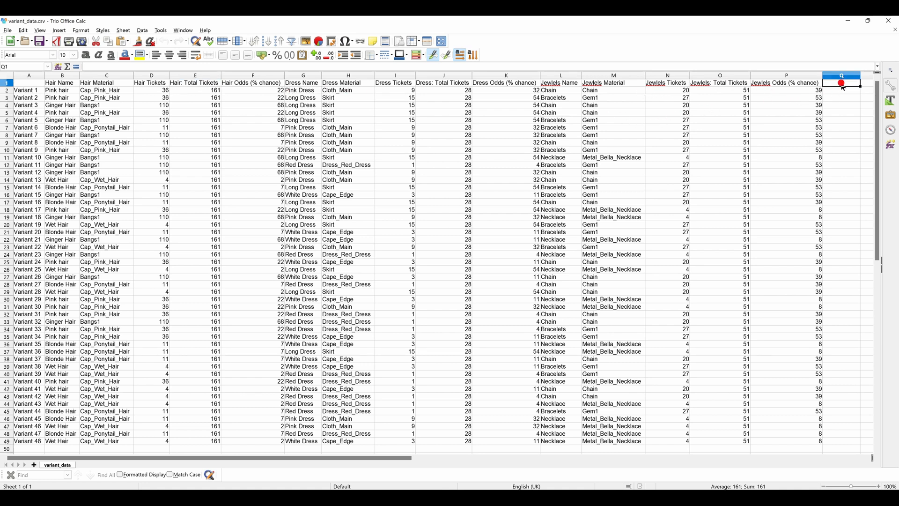
left_click(786, 90)
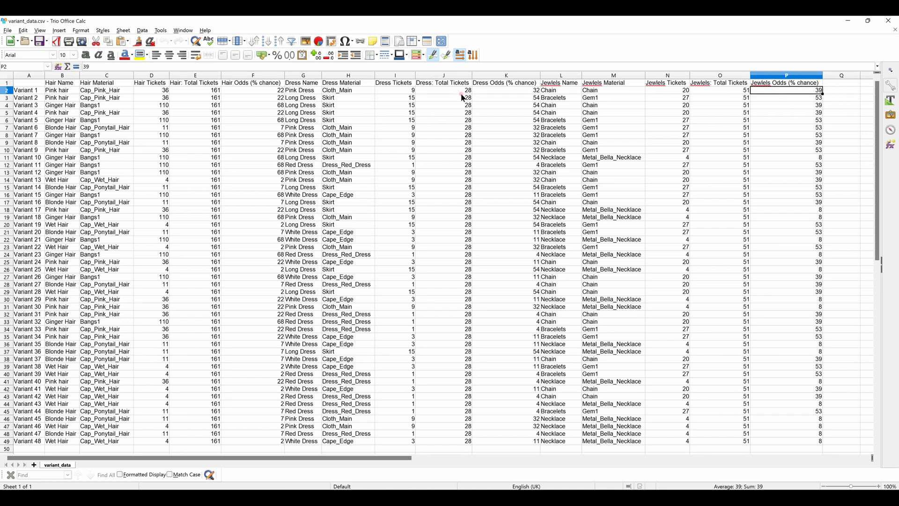
mouse_move(497, 98)
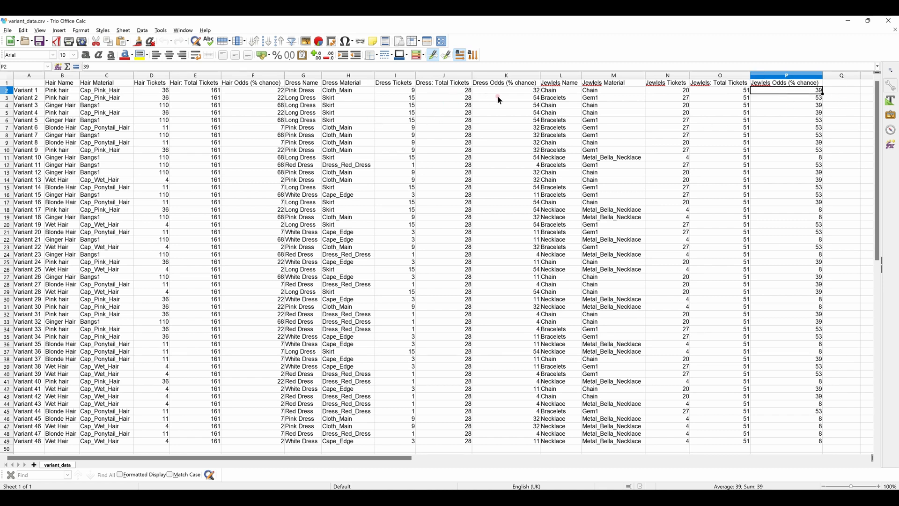
left_click(841, 90)
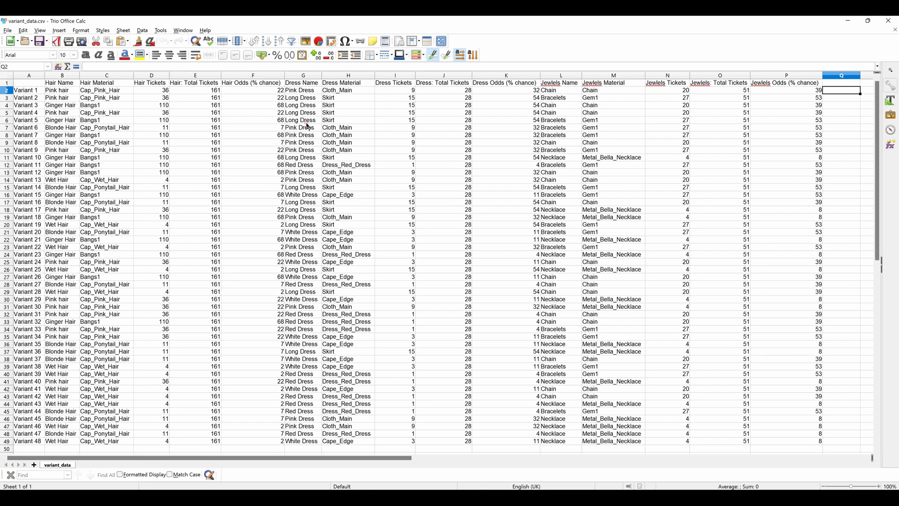
scroll("down", 3)
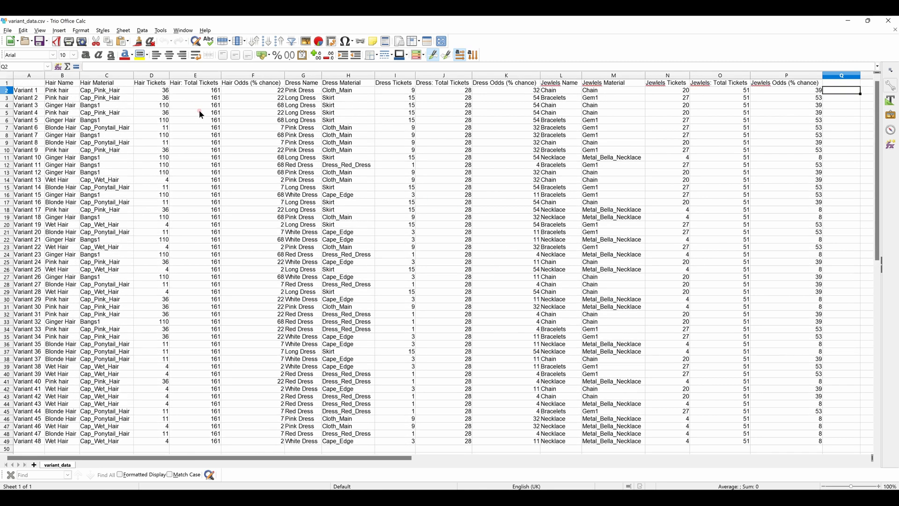
mouse_move(218, 258)
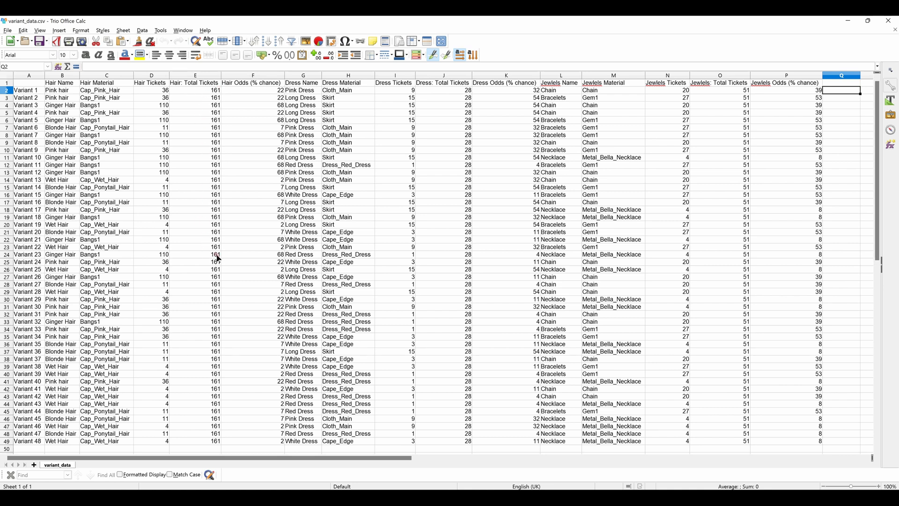
mouse_move(433, 98)
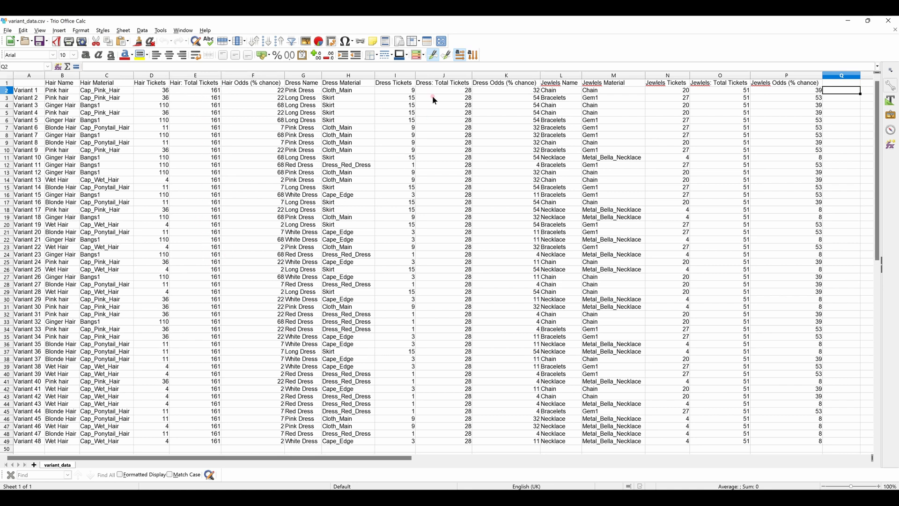
mouse_move(441, 109)
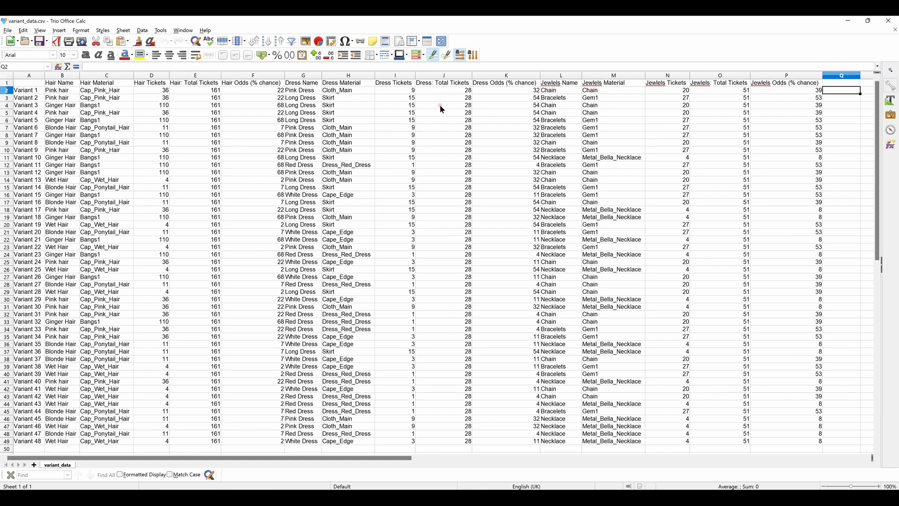
mouse_move(414, 256)
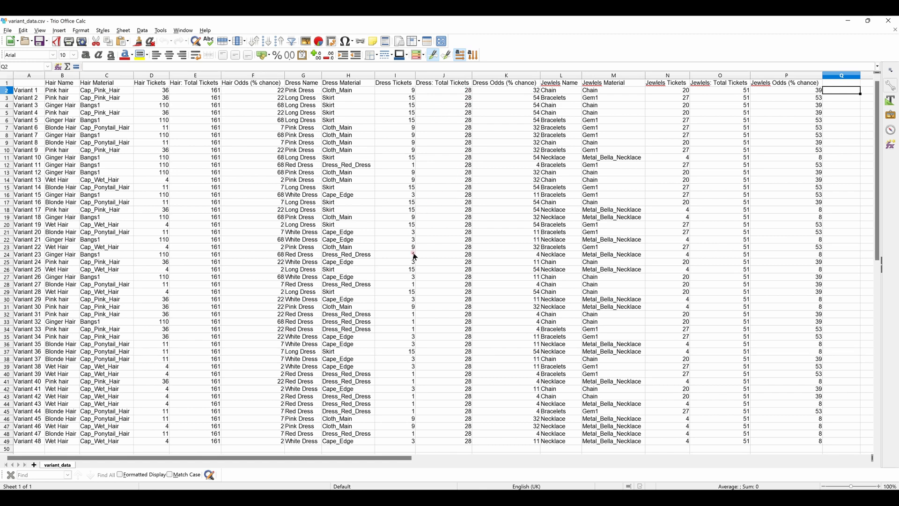
left_click(396, 314)
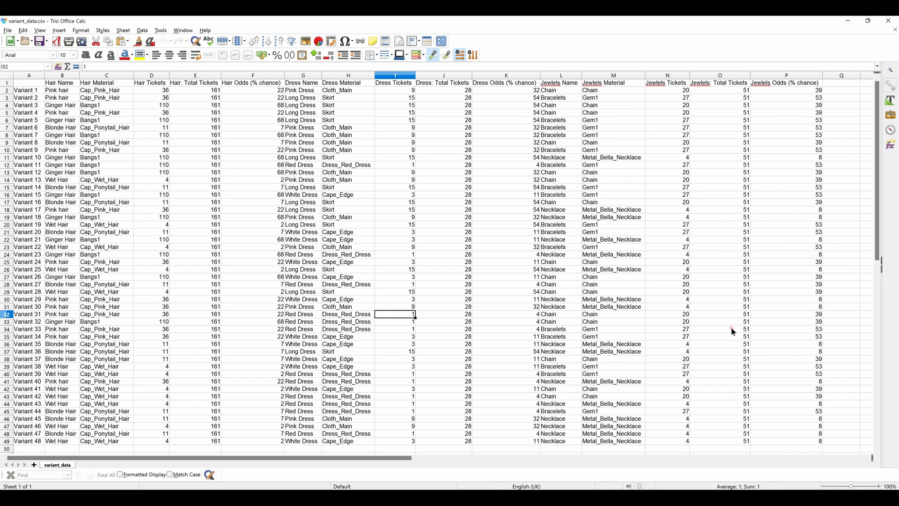
mouse_move(704, 329)
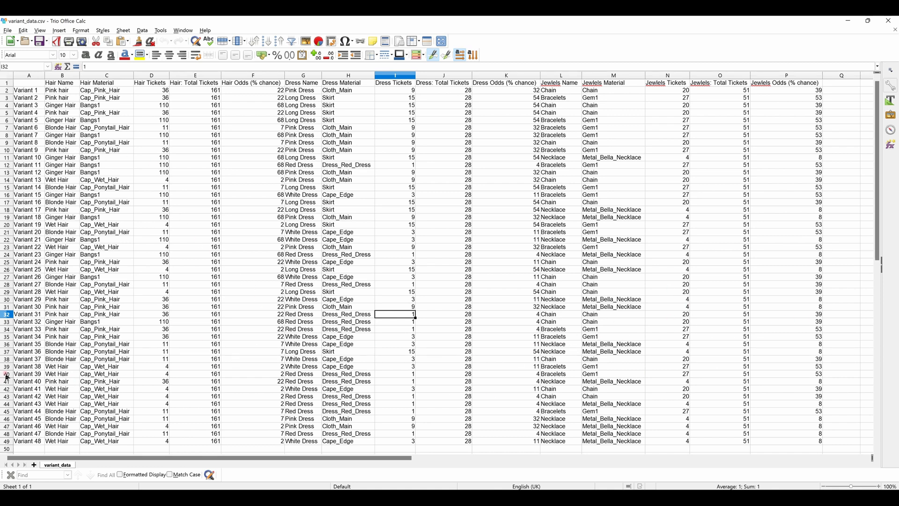
left_click(6, 276)
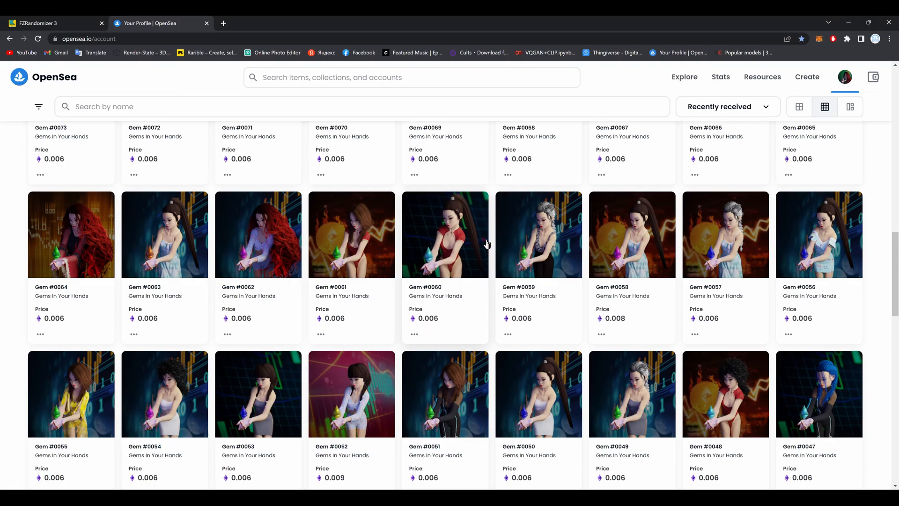
Step: Scroll the Gems In Your Hands item grid down to Gem #0001 at the bottom
scroll("down", 3)
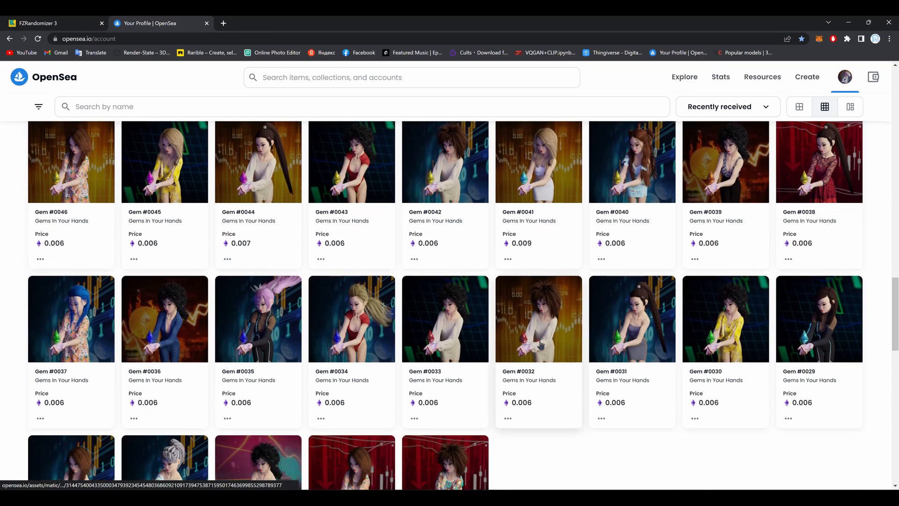
scroll("down", 3)
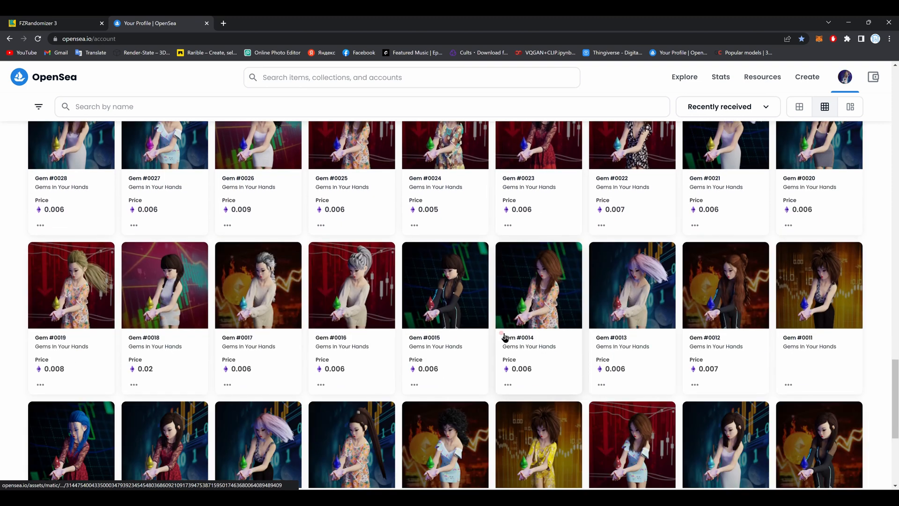
scroll("down", 3)
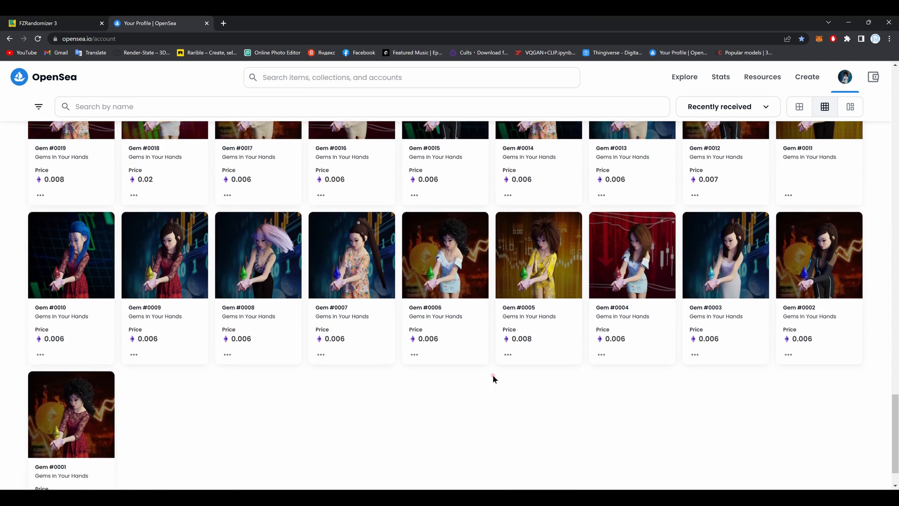
scroll("down", 3)
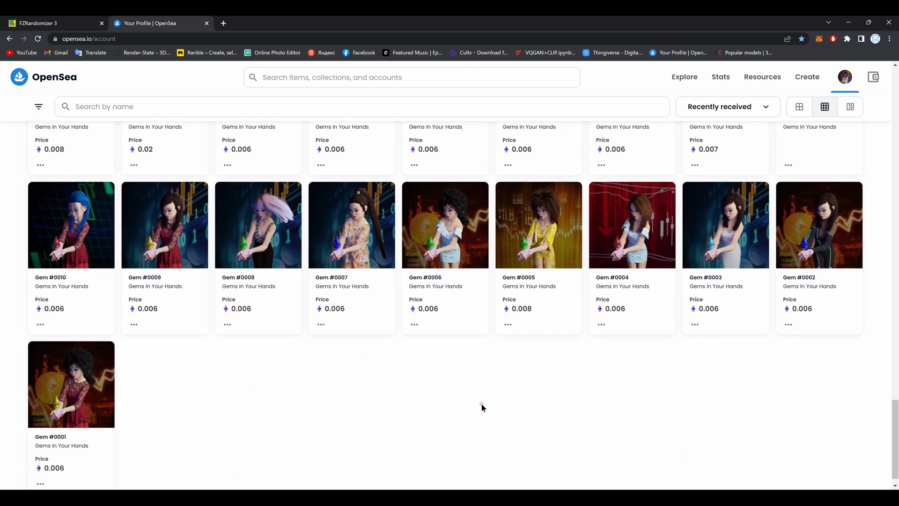